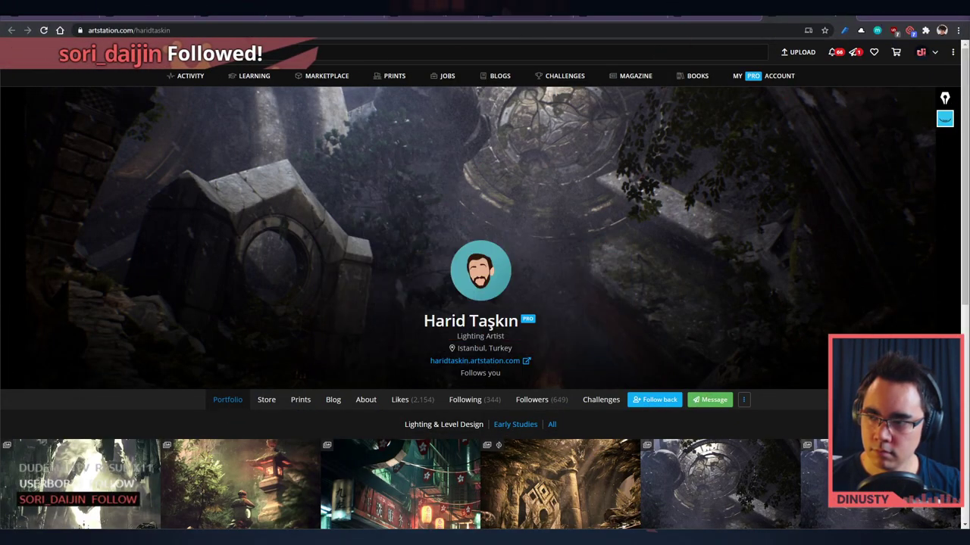
Step: Scroll the lighting artist's profile down to the portfolio grid of album thumbnails
scroll(down, 3)
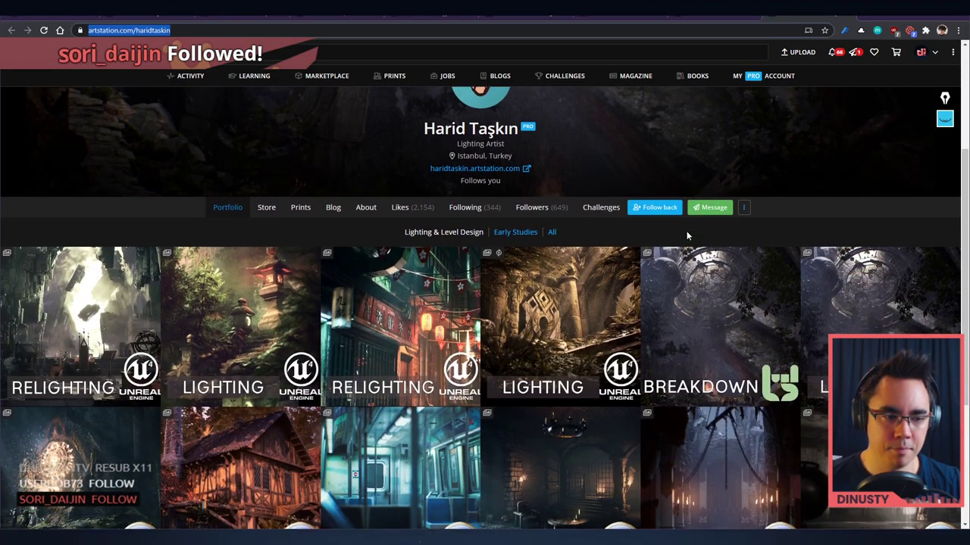
scroll(down, 3)
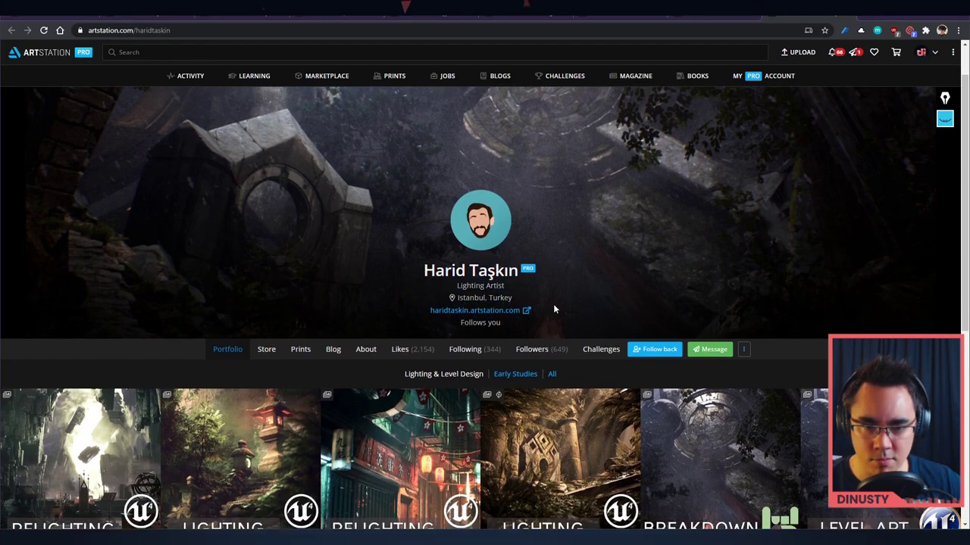
scroll(down, 3)
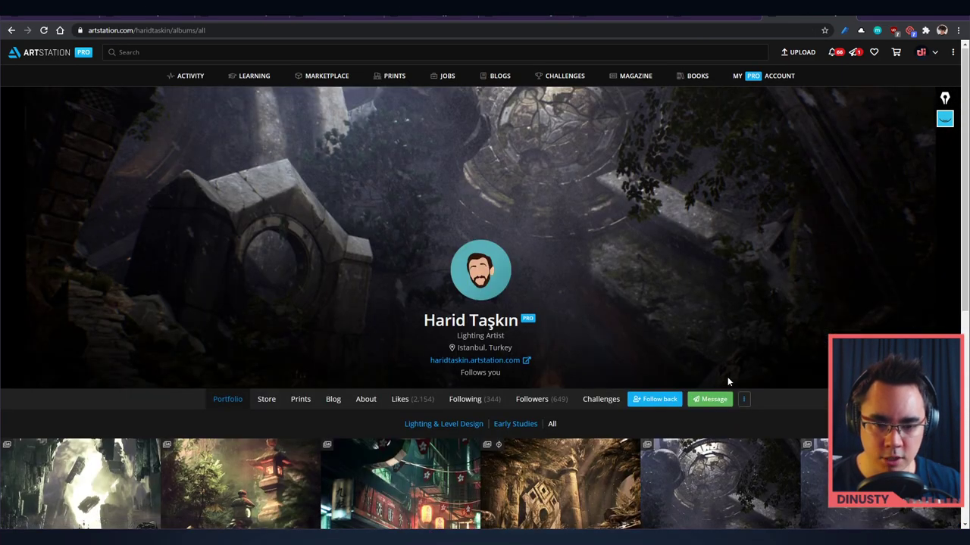
scroll(down, 3)
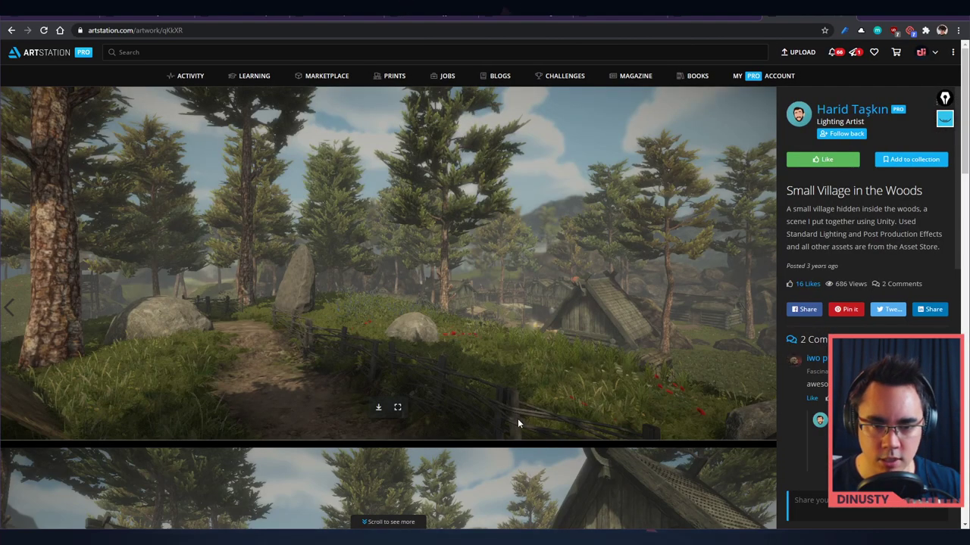
Step: Browse the Ancient Mountain Pass renders, return to Early Studies, then view the Fantasy Cave Scene project
scroll(down, 3)
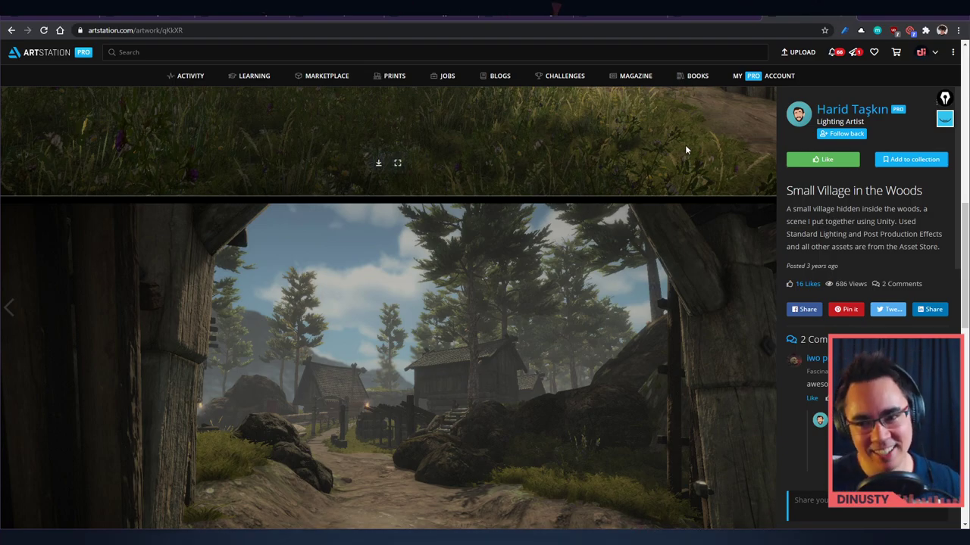
scroll(down, 3)
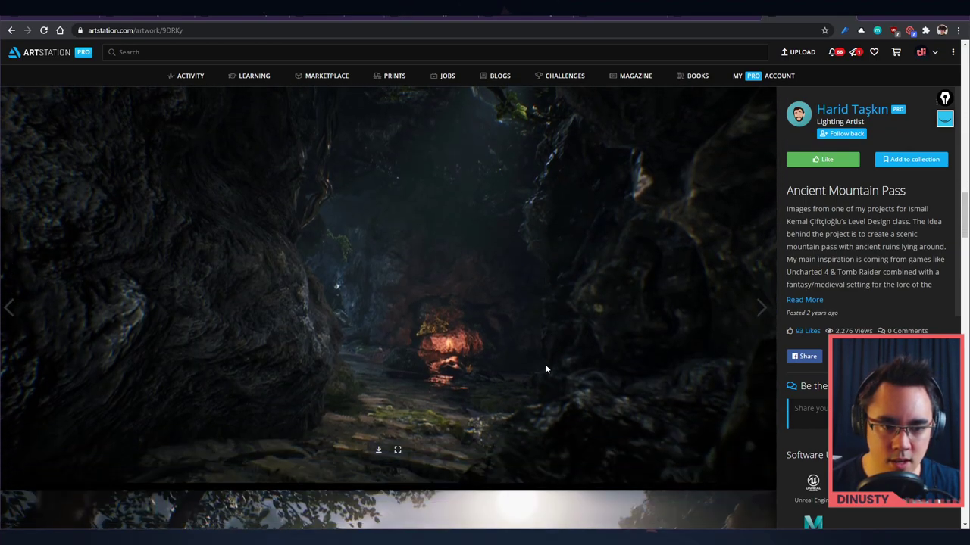
click(851, 109)
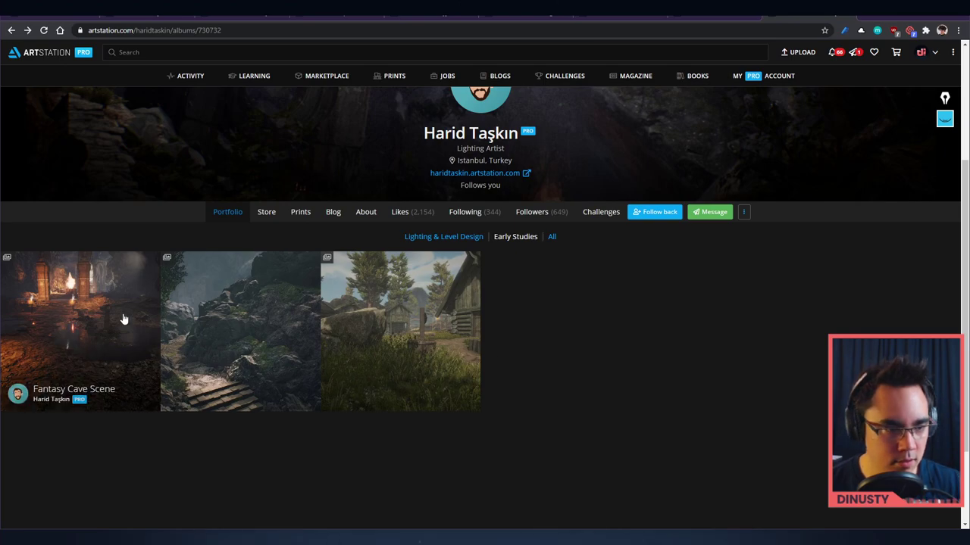
click(82, 330)
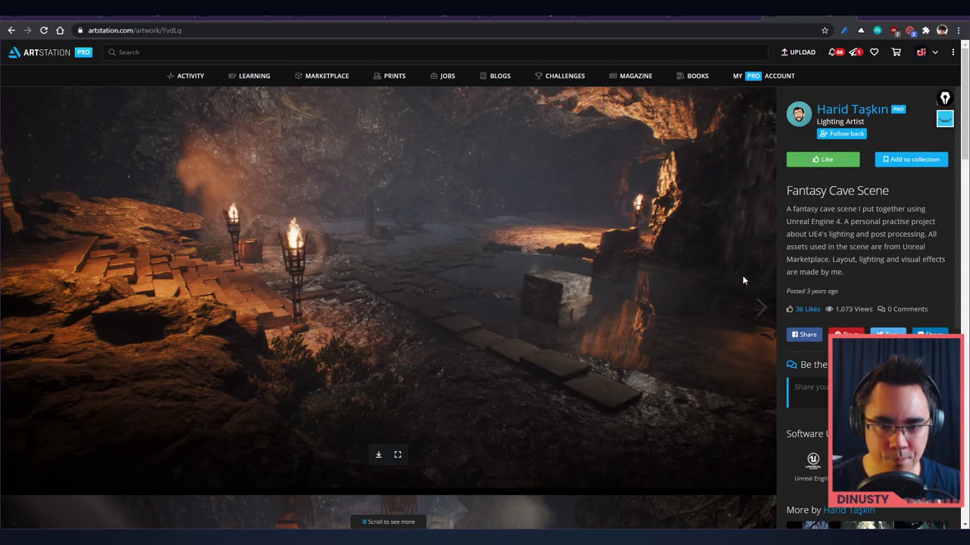
mouse_move(689, 346)
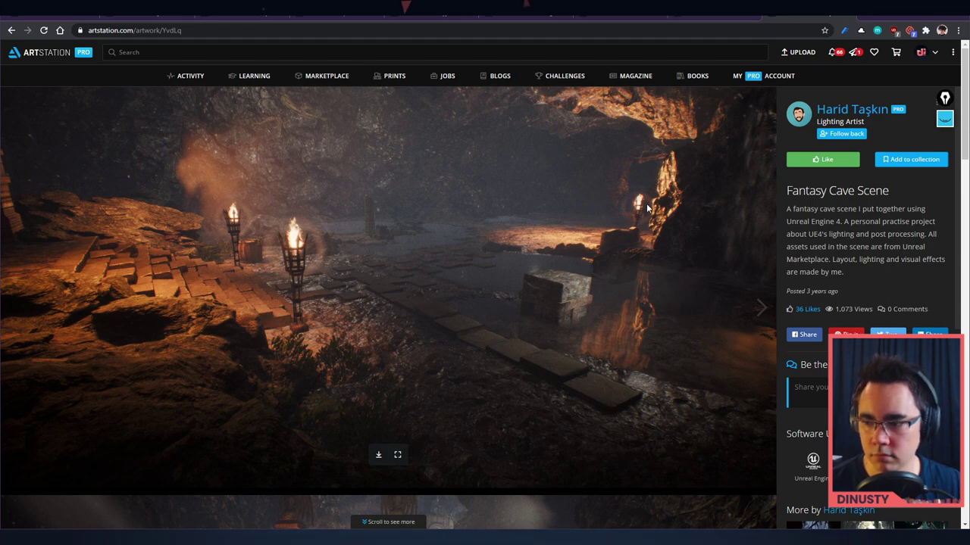
mouse_move(650, 240)
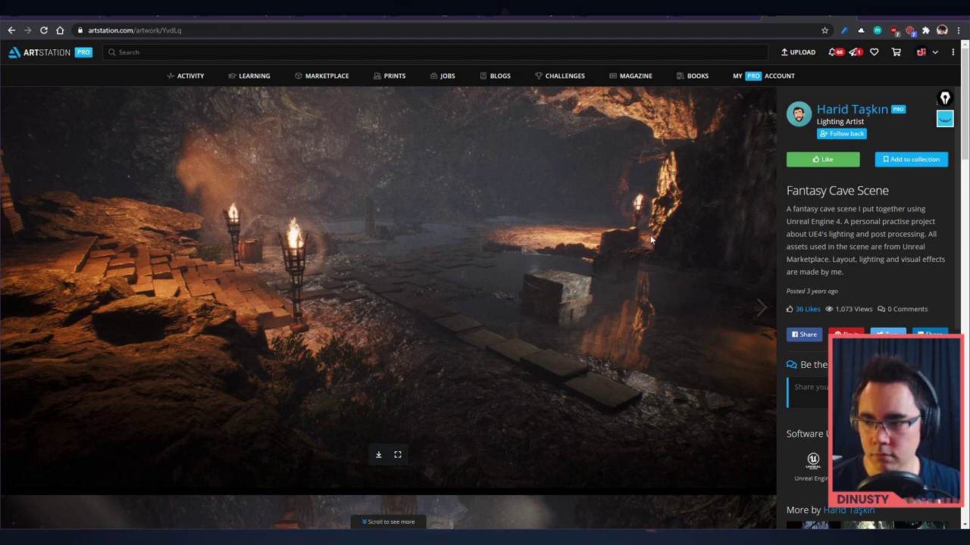
click(852, 109)
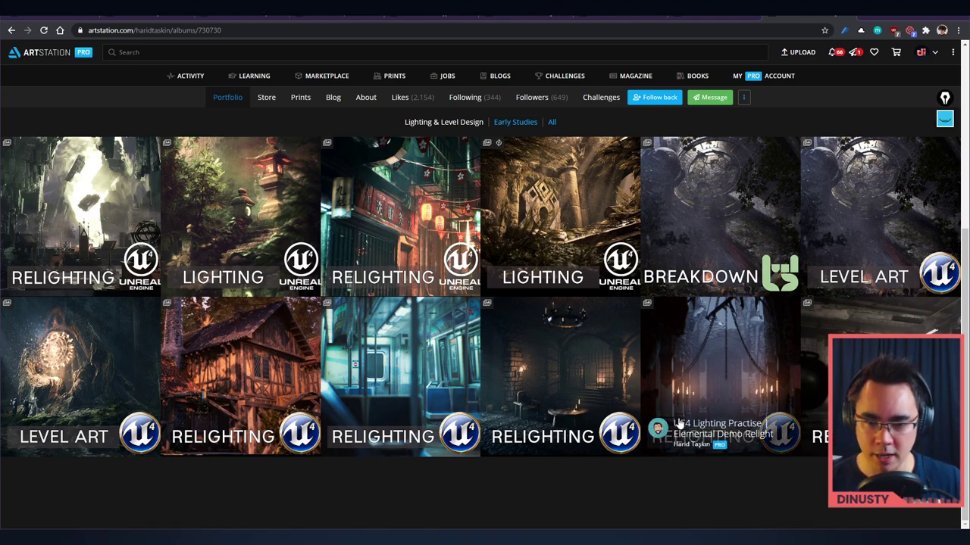
mouse_move(730, 464)
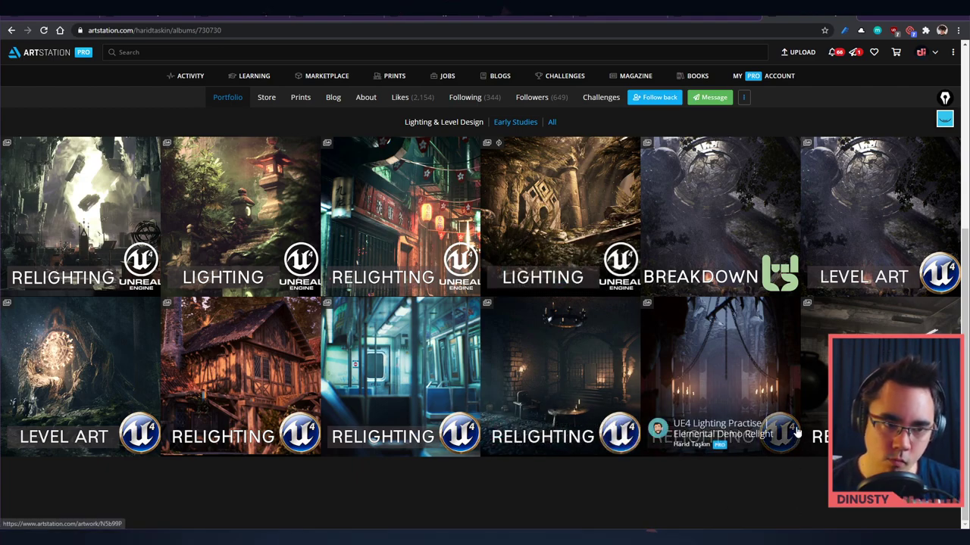
mouse_move(712, 382)
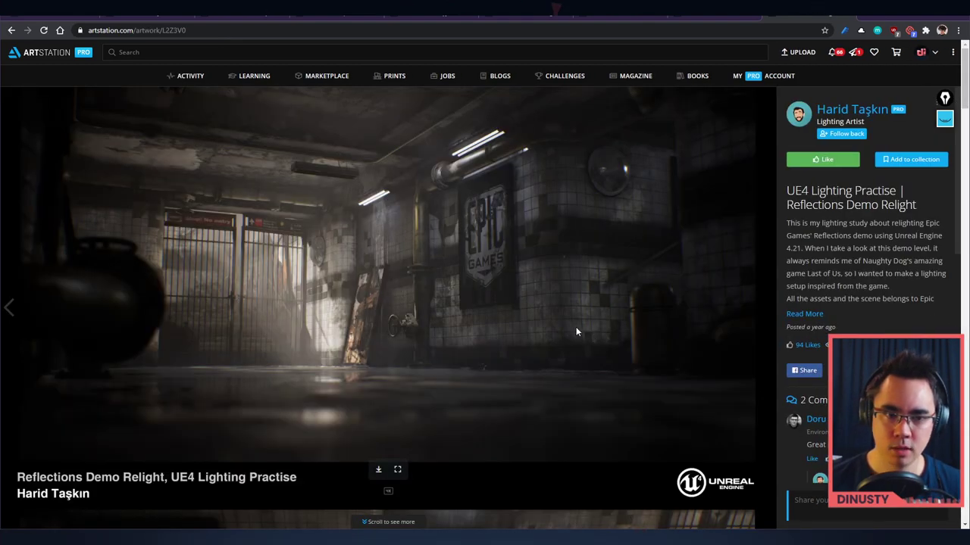
Step: Scroll the Reflections Demo Relight renders down to the sunlight and interior mood reference boards
scroll(down, 3)
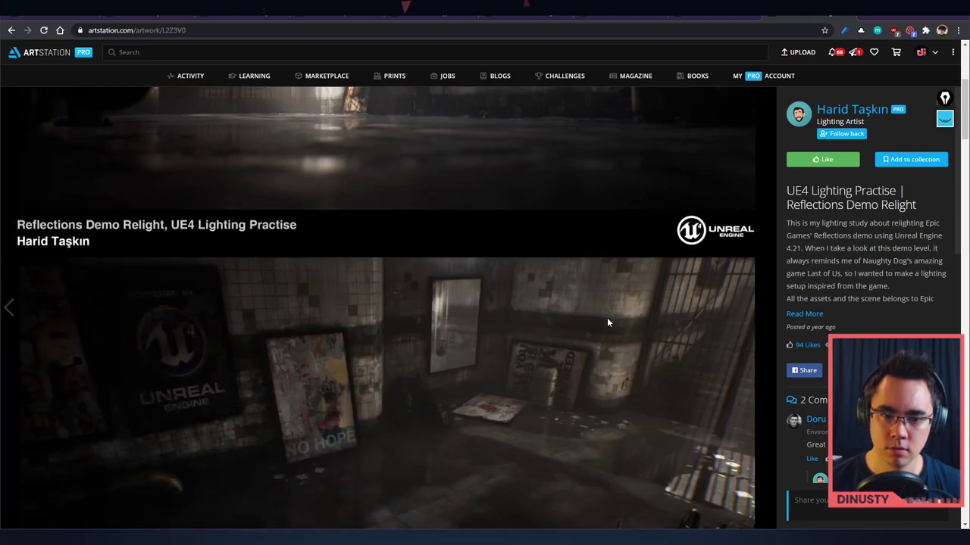
scroll(down, 3)
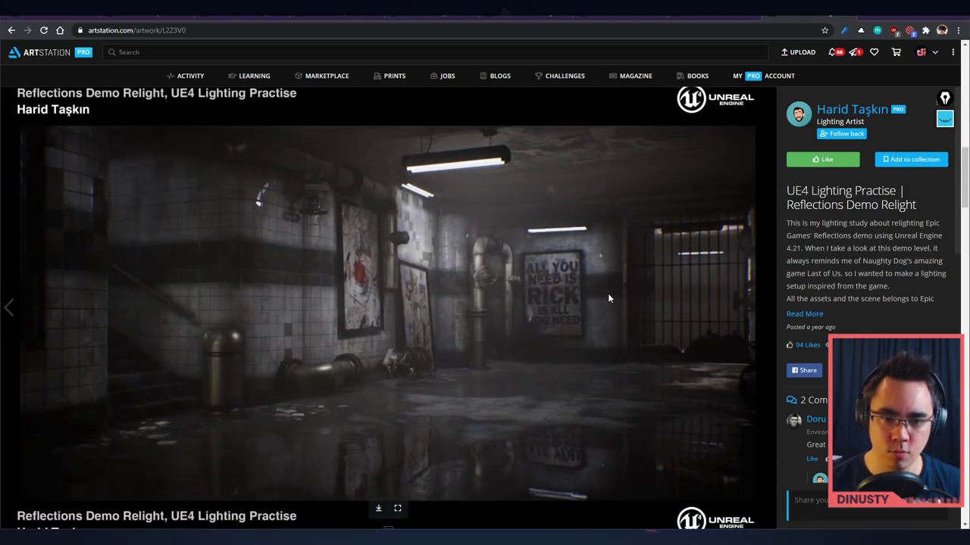
scroll(down, 3)
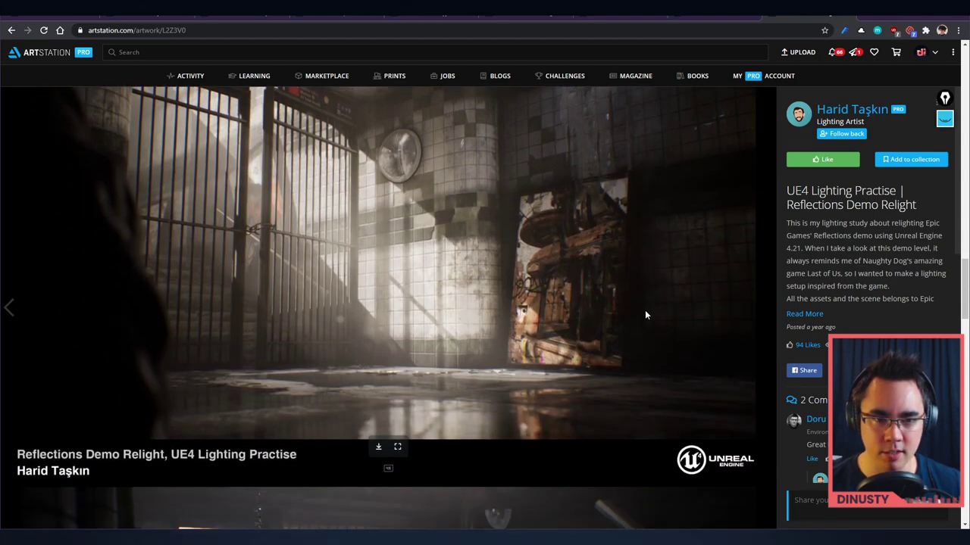
scroll(down, 3)
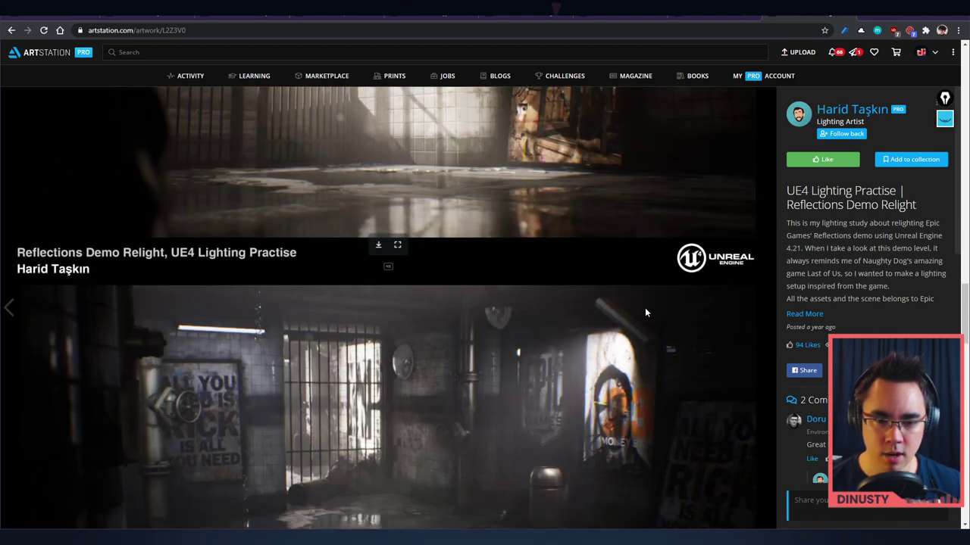
scroll(down, 3)
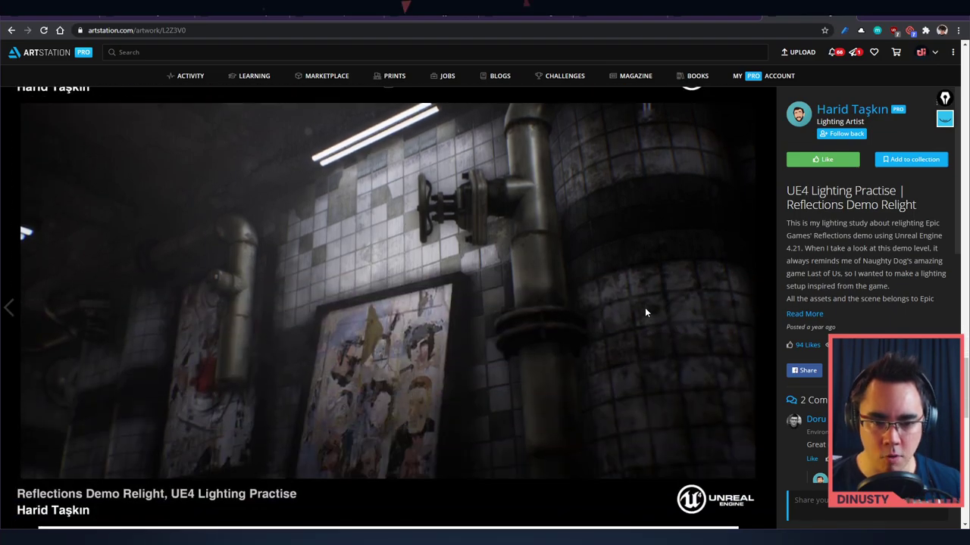
scroll(down, 3)
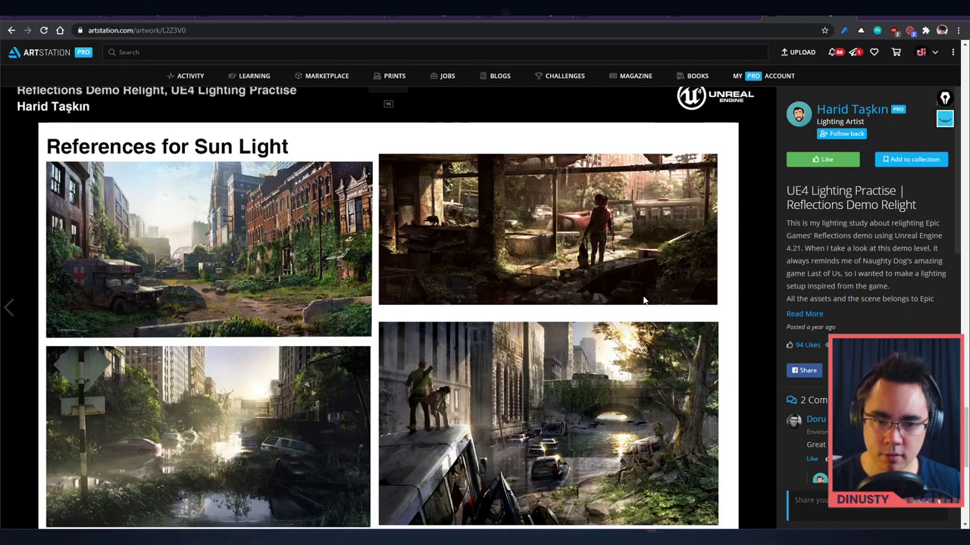
scroll(down, 3)
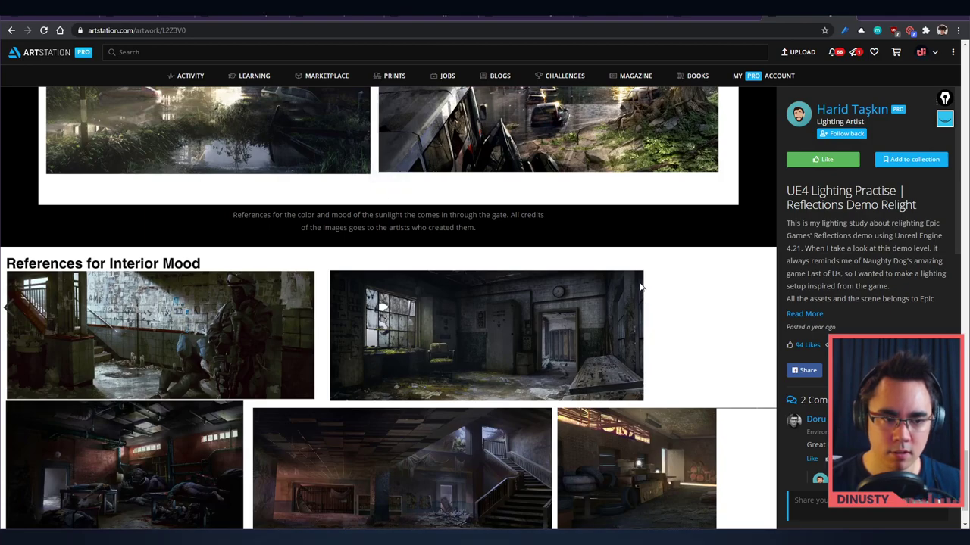
scroll(down, 3)
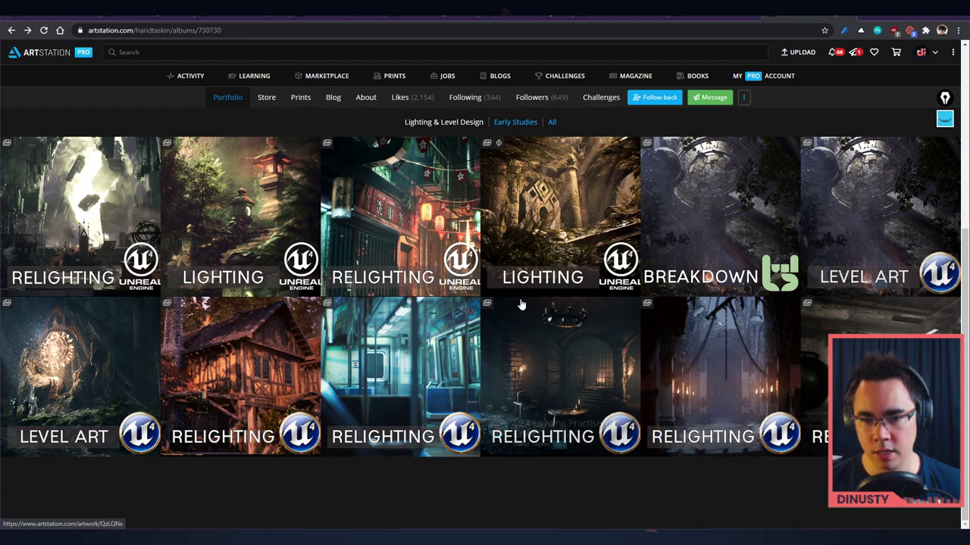
mouse_move(386, 358)
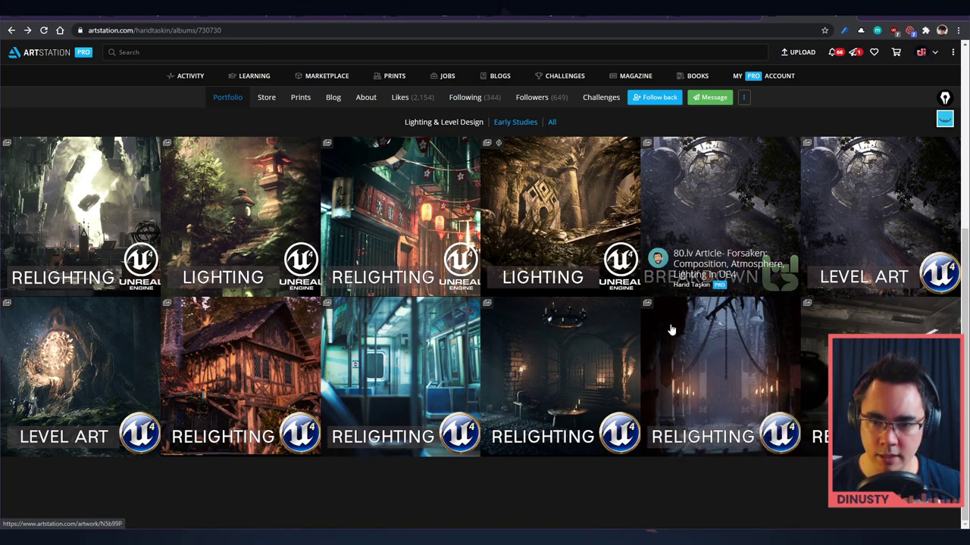
mouse_move(519, 397)
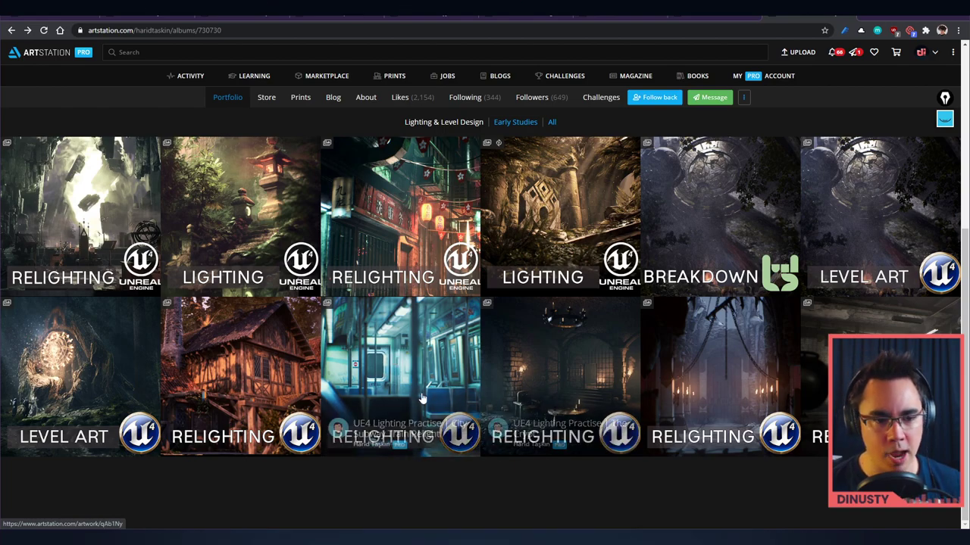
click(400, 372)
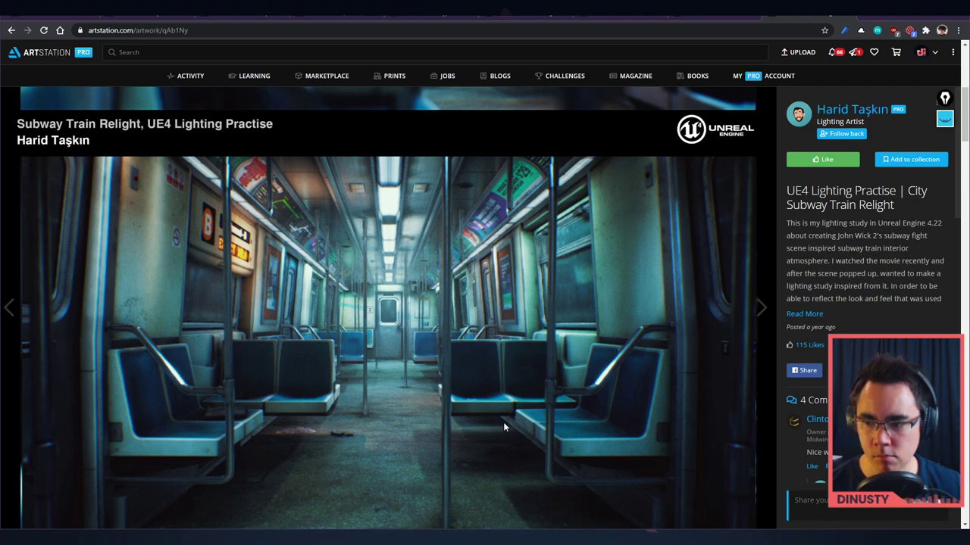
scroll(down, 3)
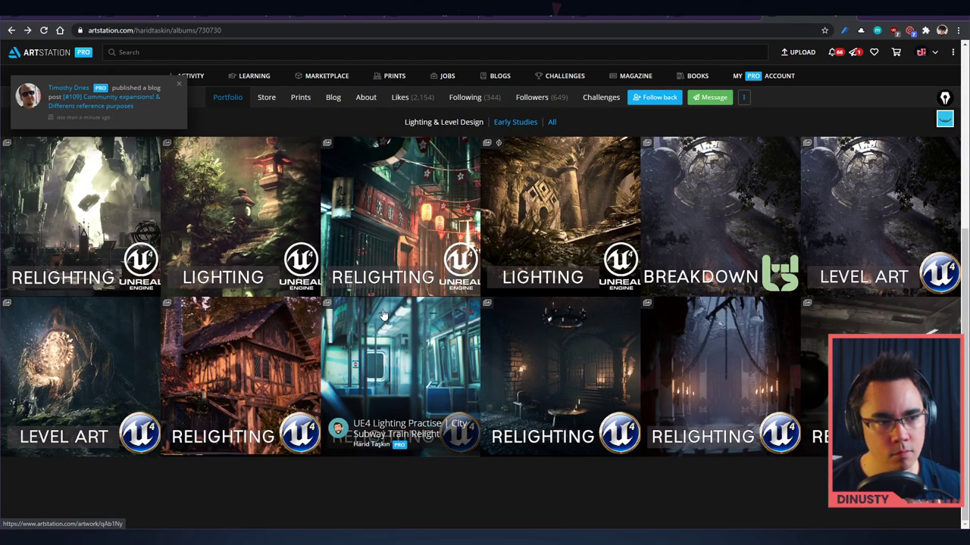
mouse_move(406, 319)
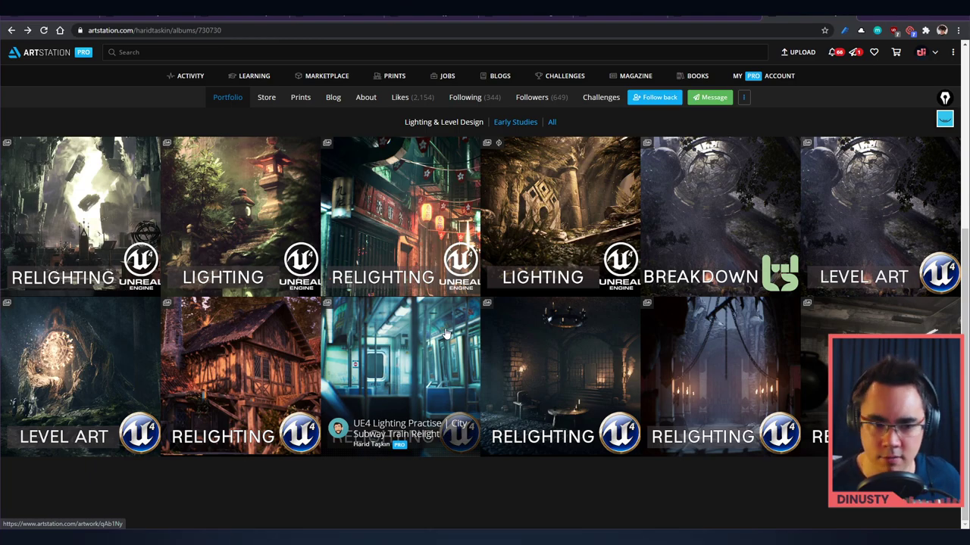
mouse_move(279, 351)
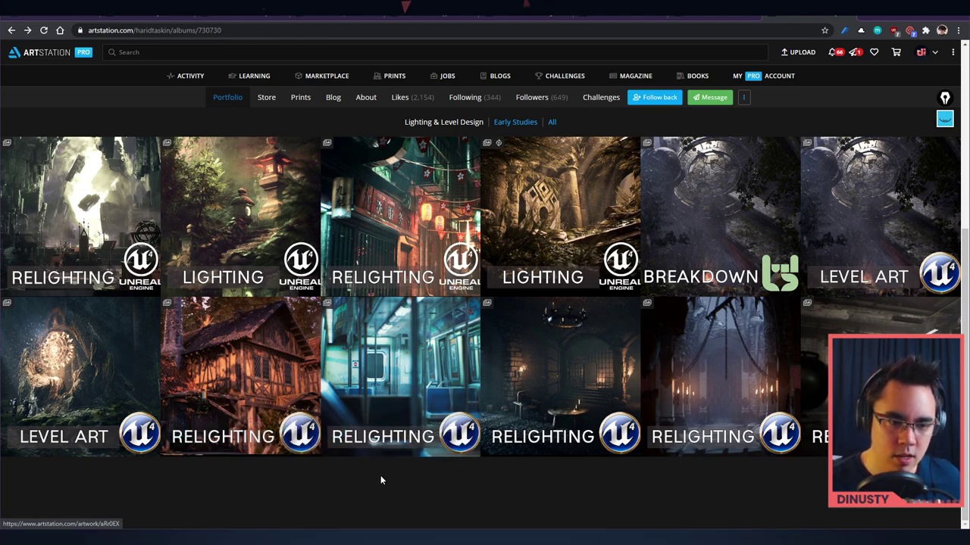
Step: View the All's Well lighting practice project and scroll through its renders
click(239, 371)
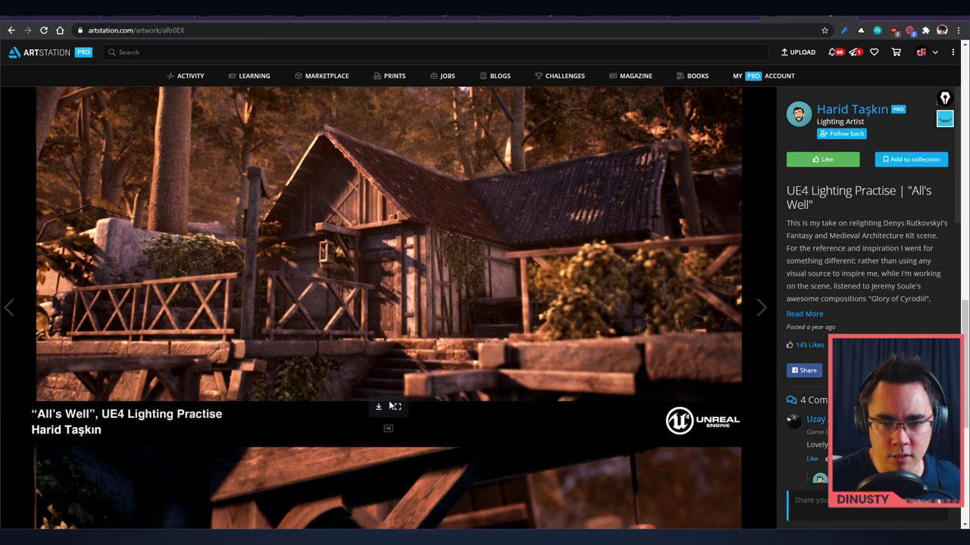
scroll(down, 3)
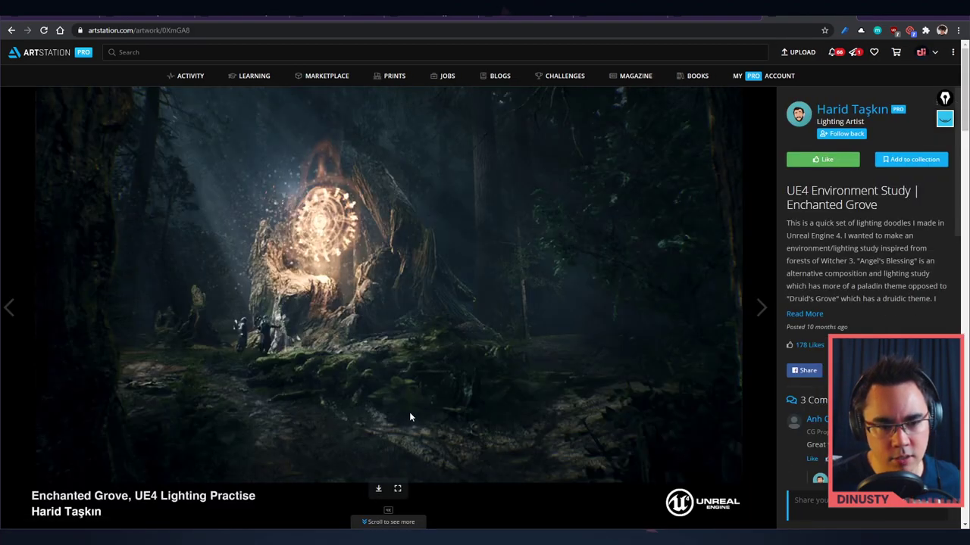
scroll(down, 3)
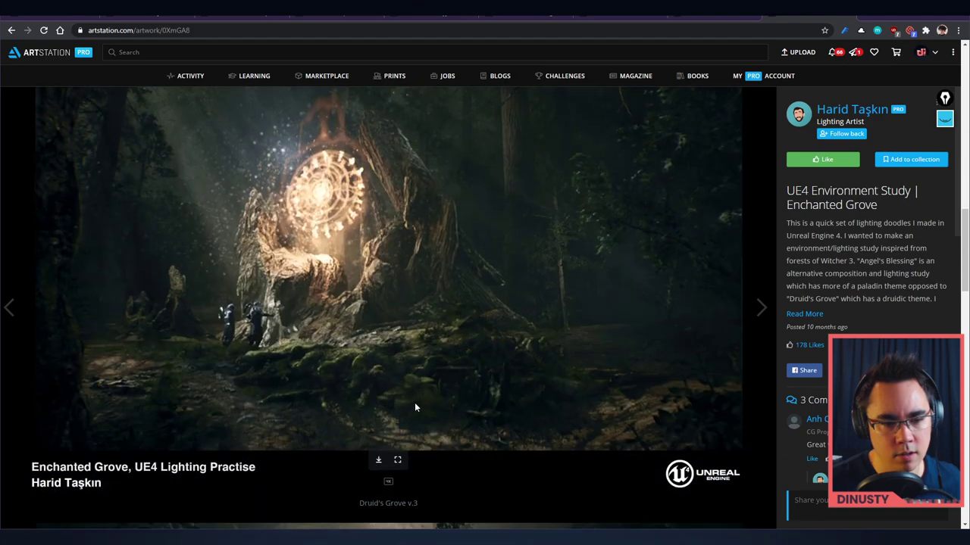
scroll(down, 3)
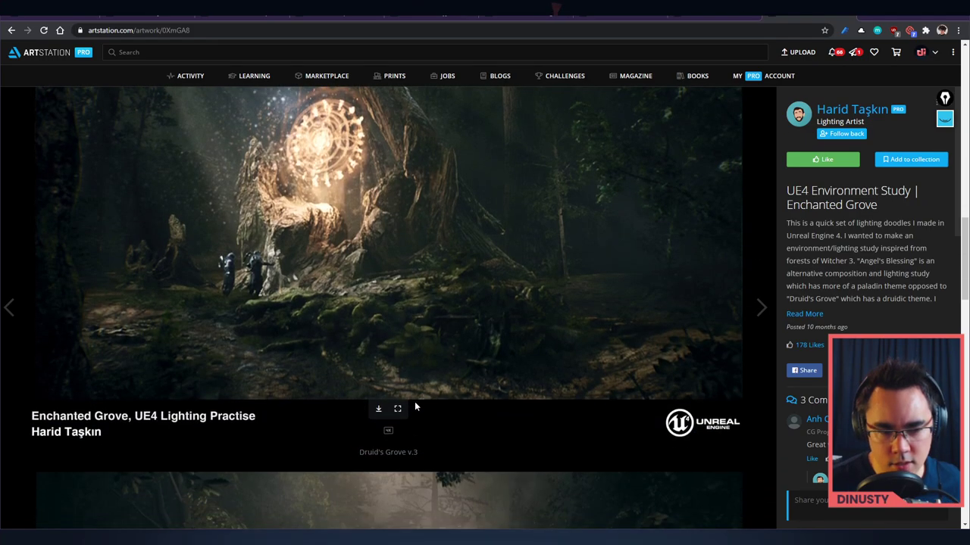
scroll(down, 3)
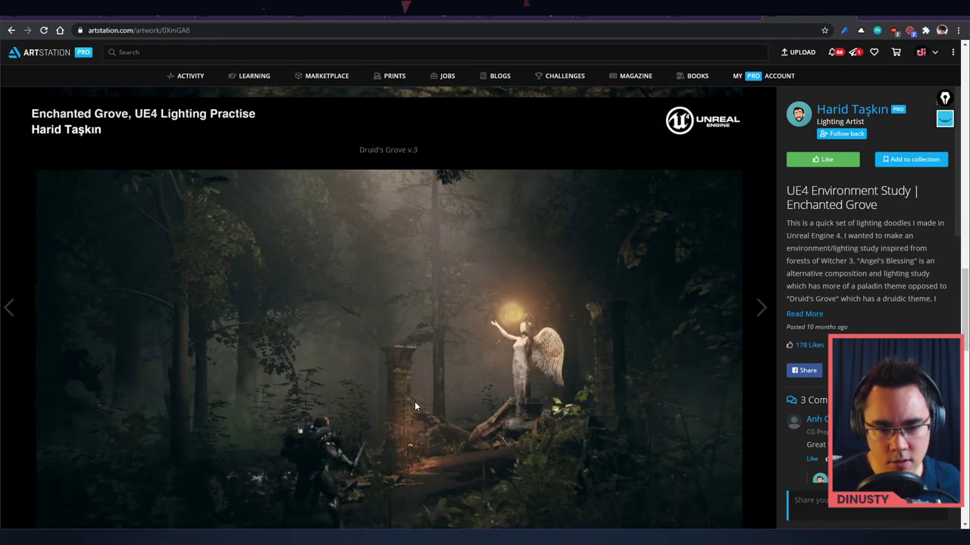
scroll(down, 3)
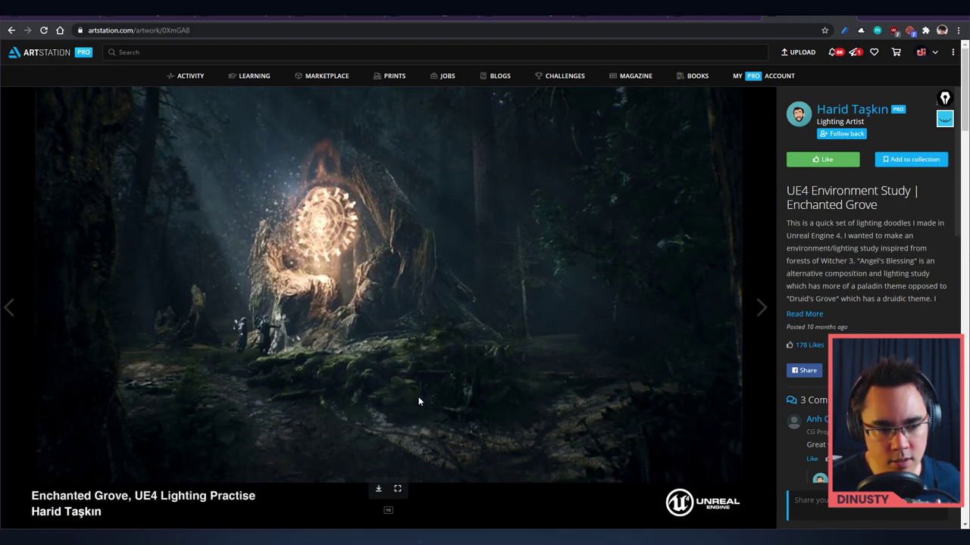
mouse_move(712, 335)
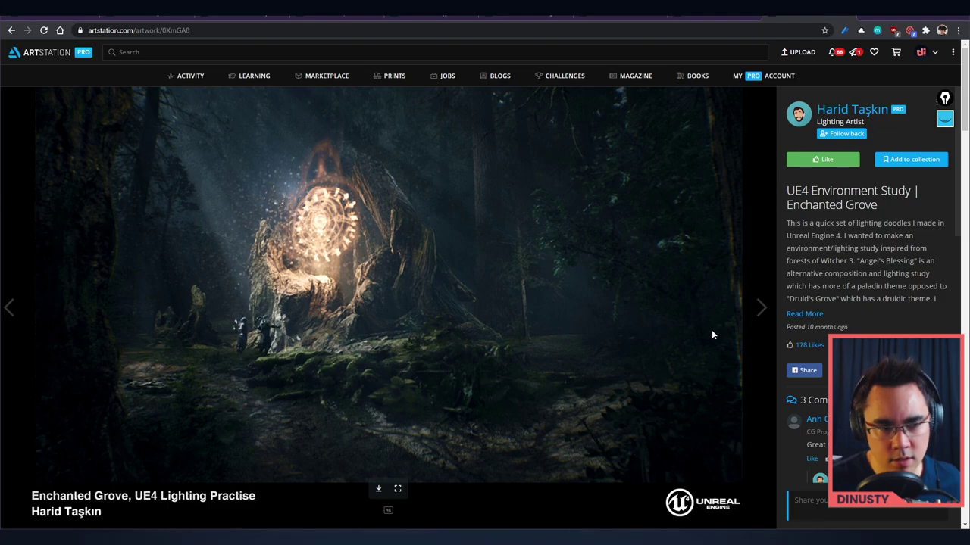
mouse_move(760, 317)
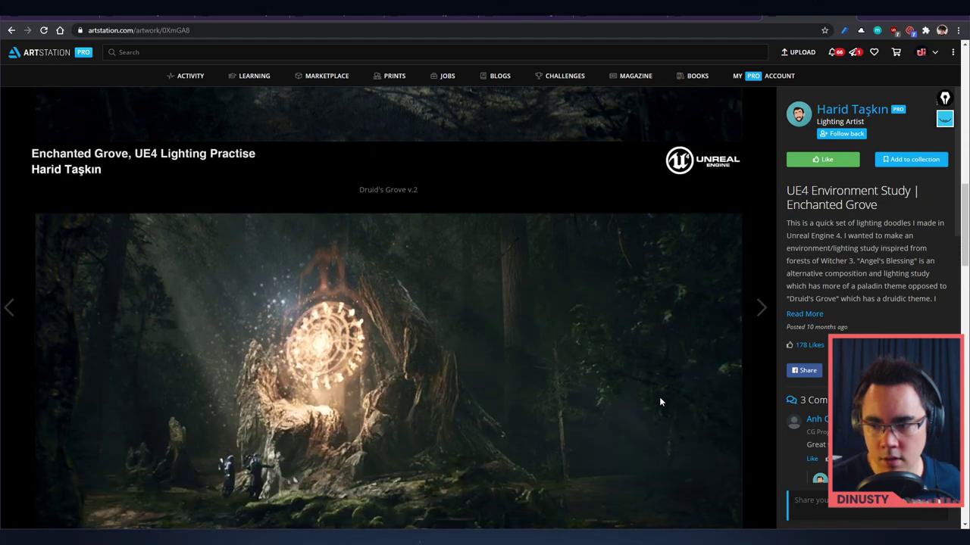
Step: Move to the Enchanted Grove study, expand its full description and browse the renders
click(760, 307)
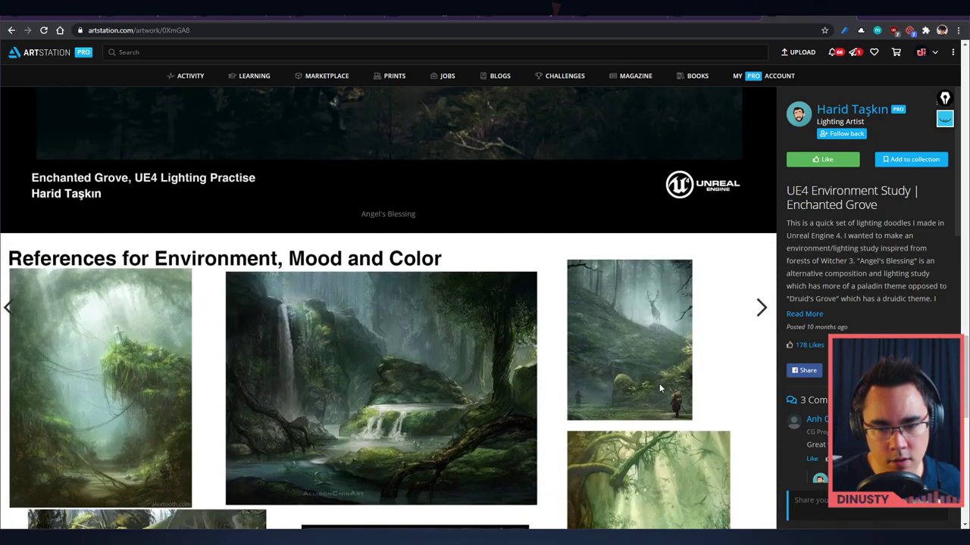
scroll(down, 3)
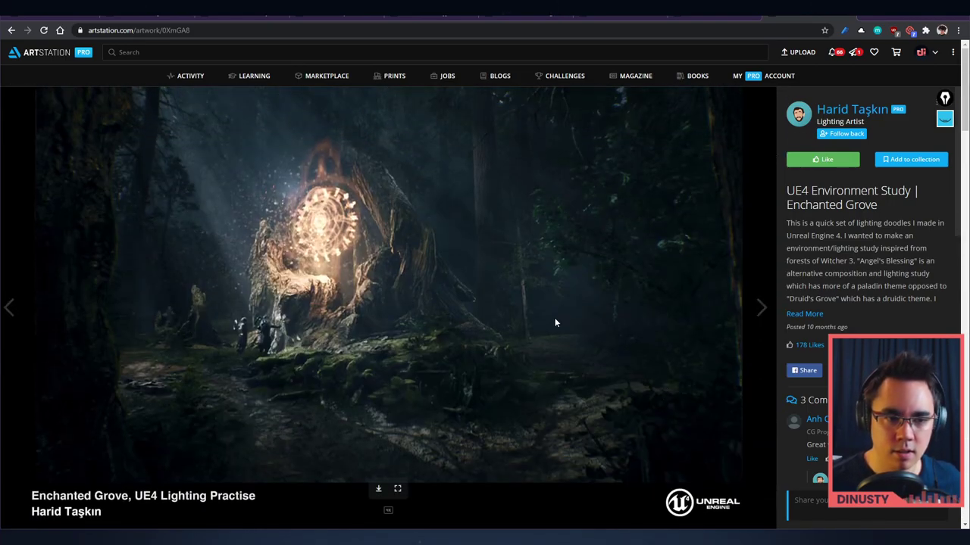
mouse_move(508, 329)
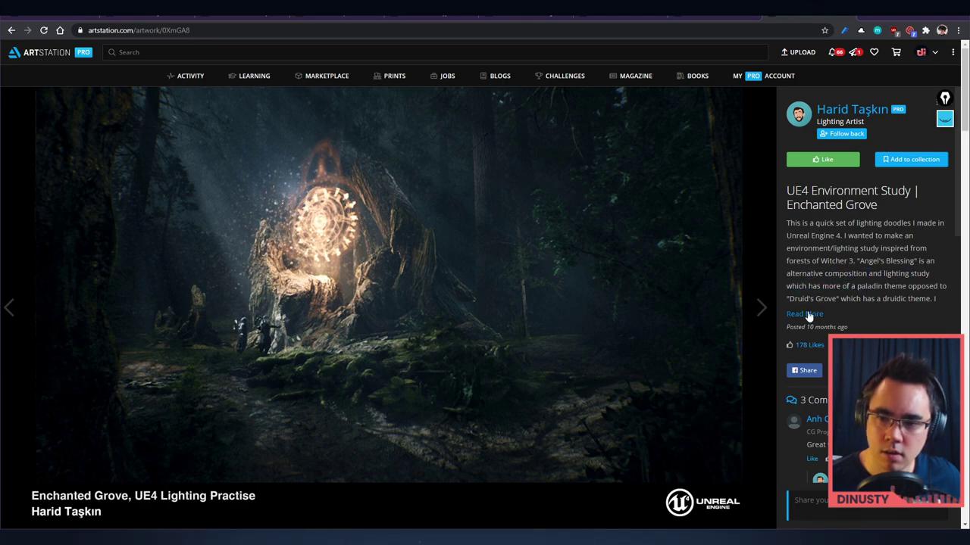
click(803, 314)
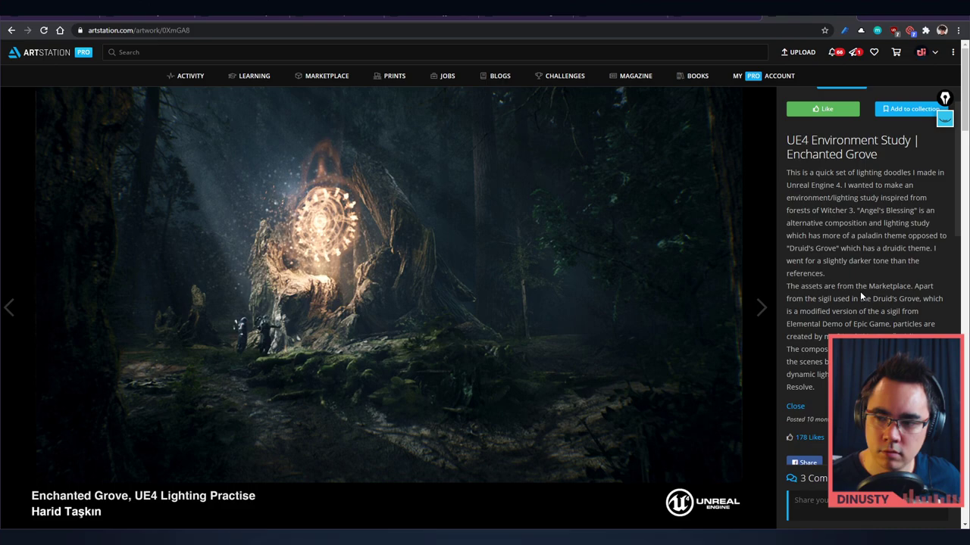
scroll(down, 3)
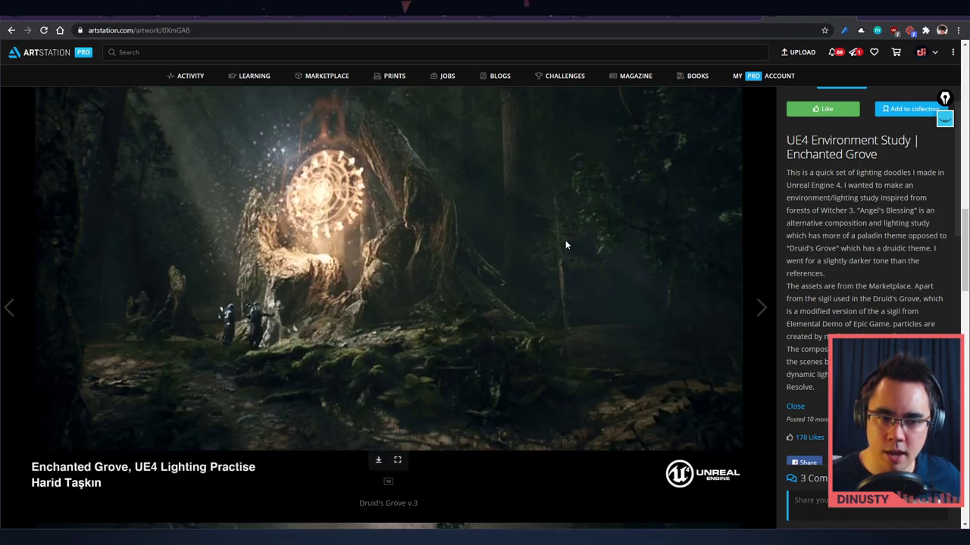
scroll(down, 3)
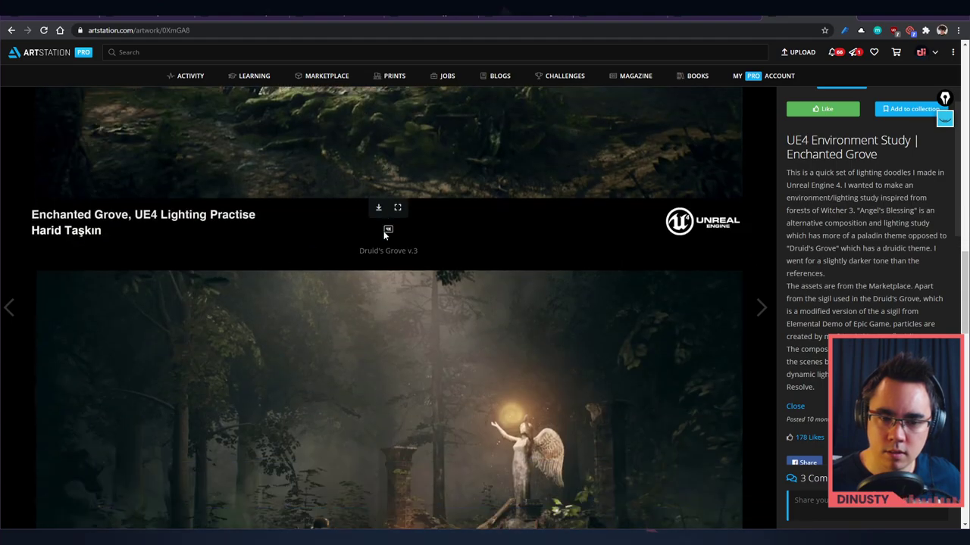
scroll(down, 3)
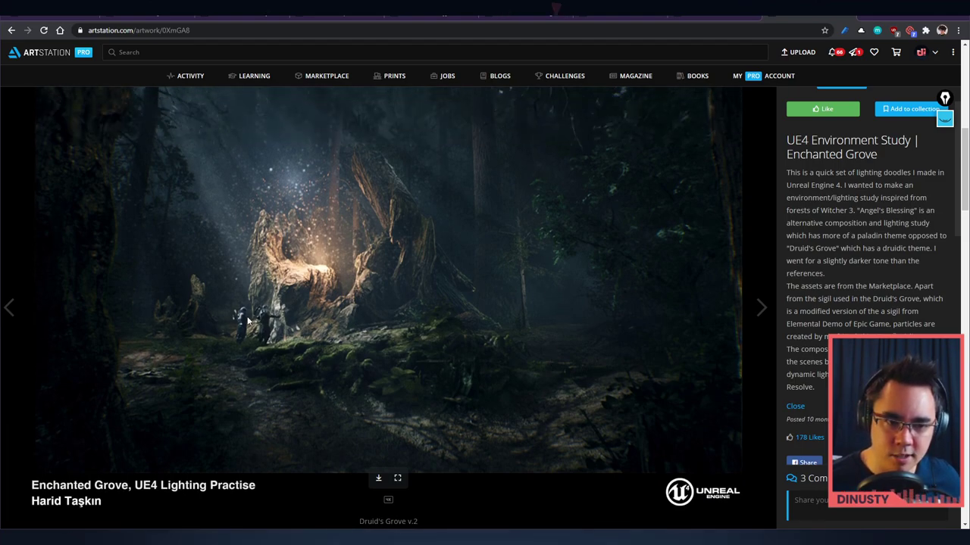
mouse_move(356, 317)
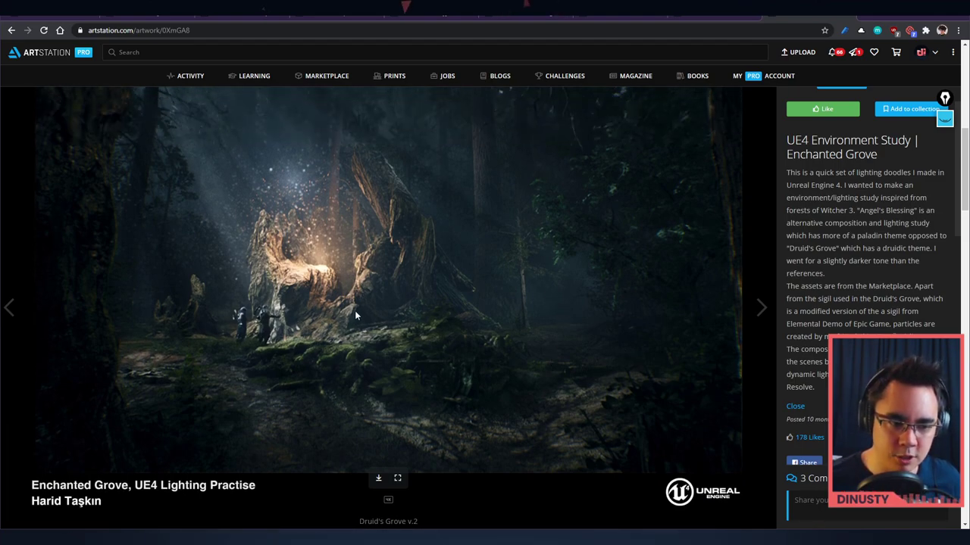
mouse_move(453, 308)
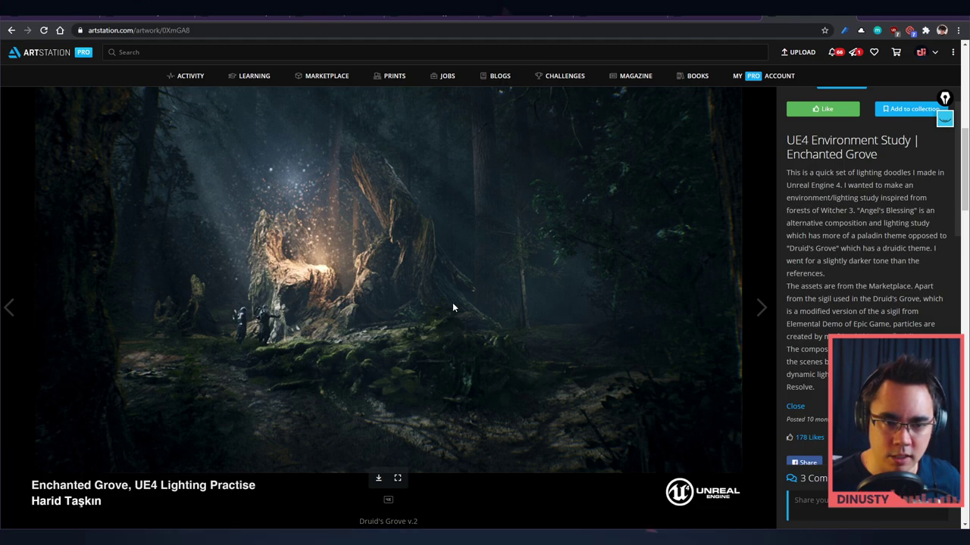
mouse_move(449, 284)
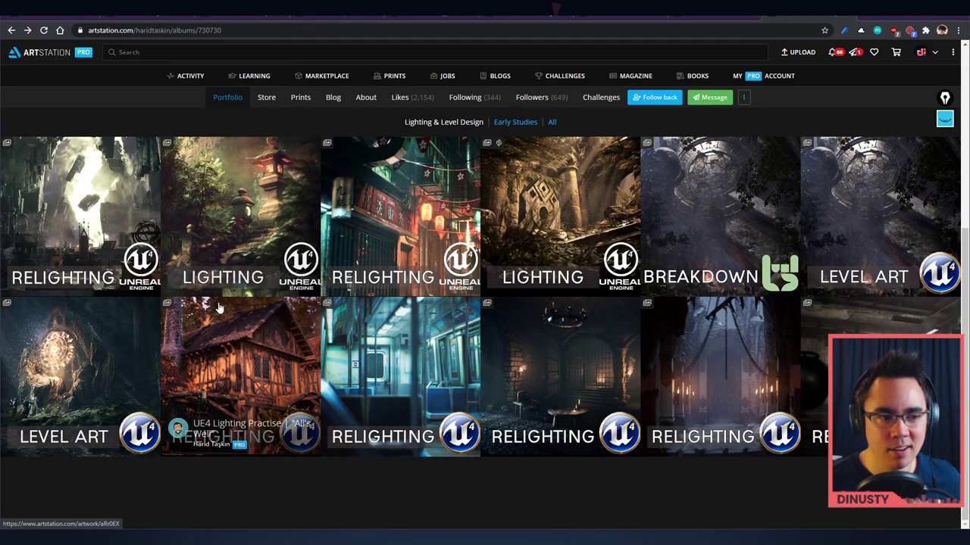
Step: View Merlin's Cave Relight, highlight the Karazhan passage in its description, and scroll the renders
click(82, 215)
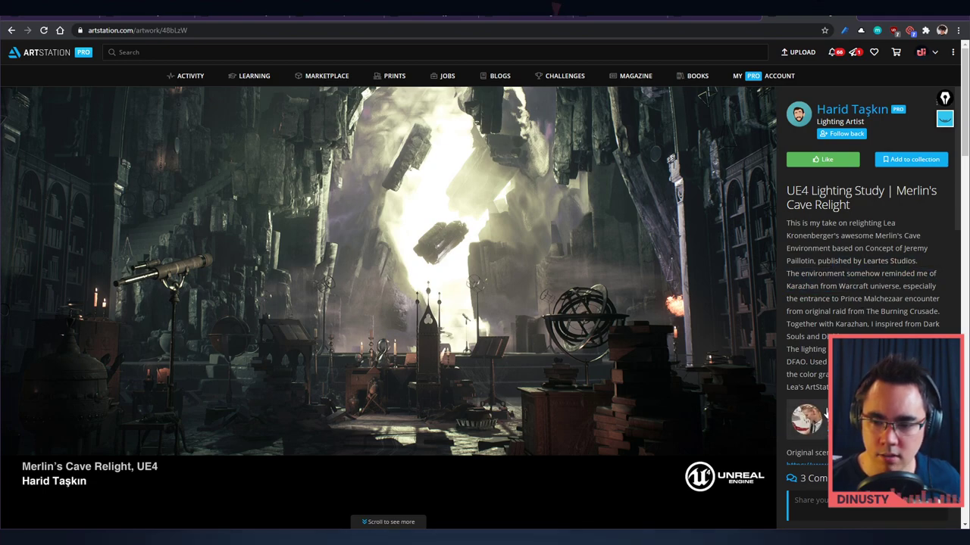
drag(785, 273, 897, 324)
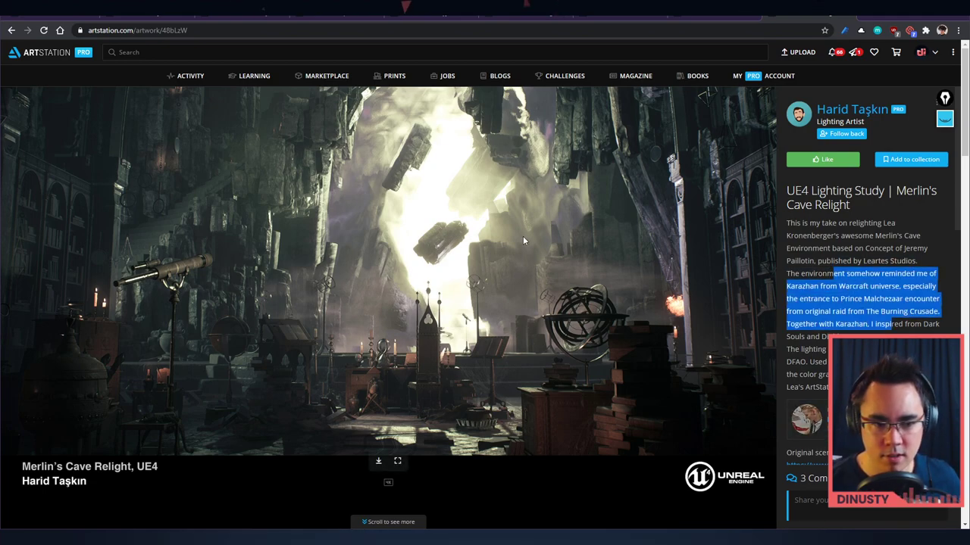
scroll(down, 3)
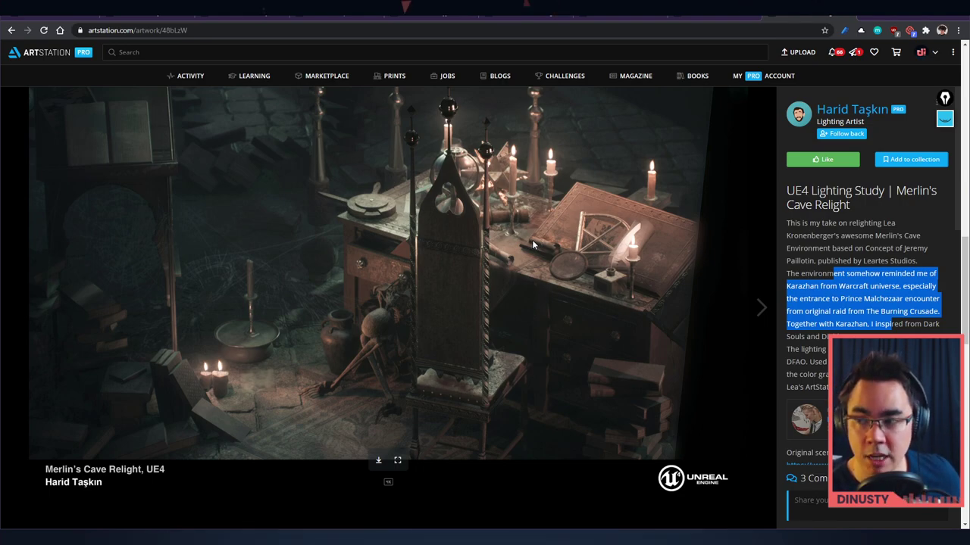
scroll(down, 3)
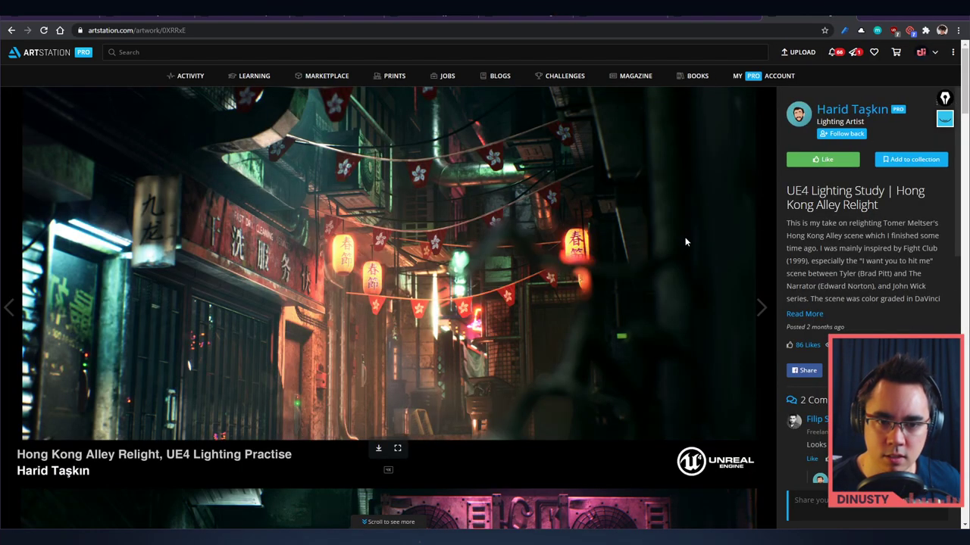
Step: Expand then collapse the Hong Kong Alley Relight description and scroll through its renders
click(805, 314)
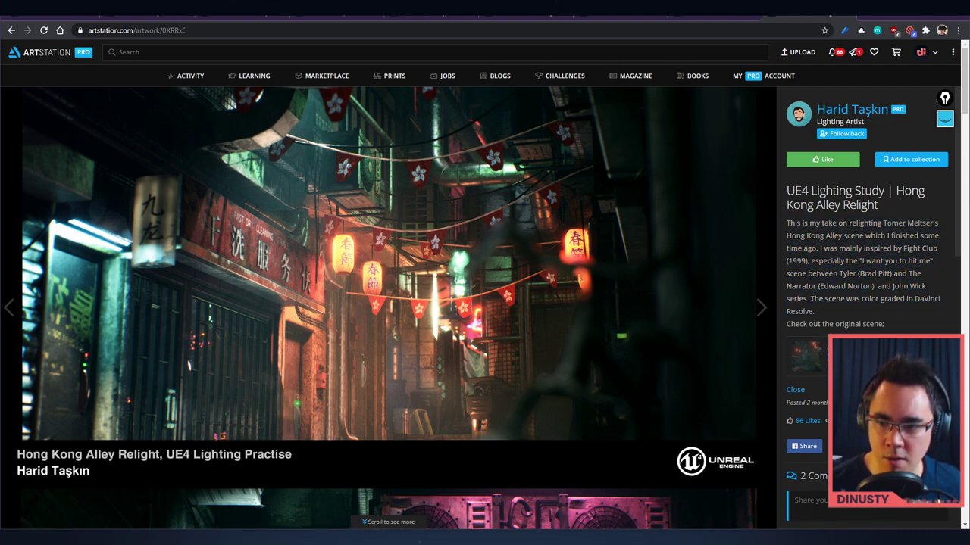
drag(827, 285, 885, 324)
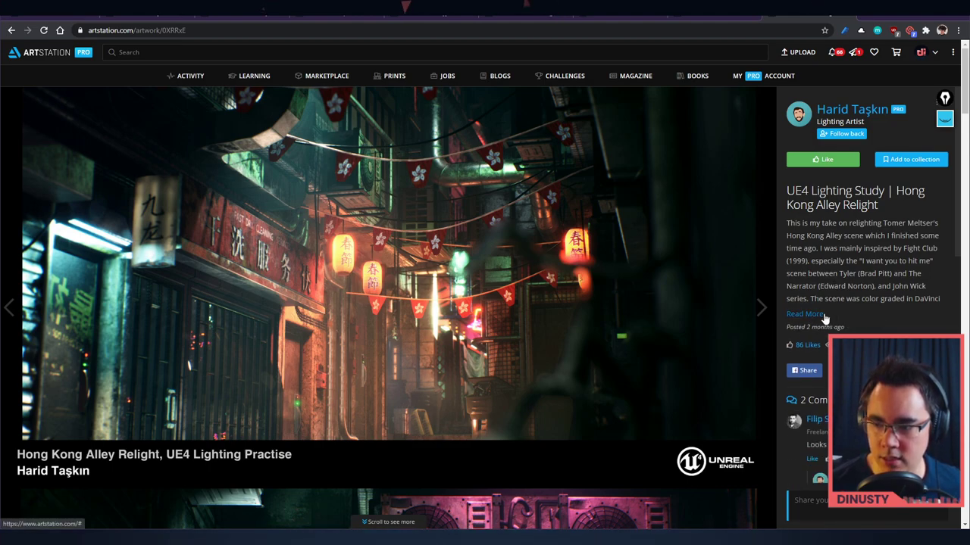
scroll(down, 3)
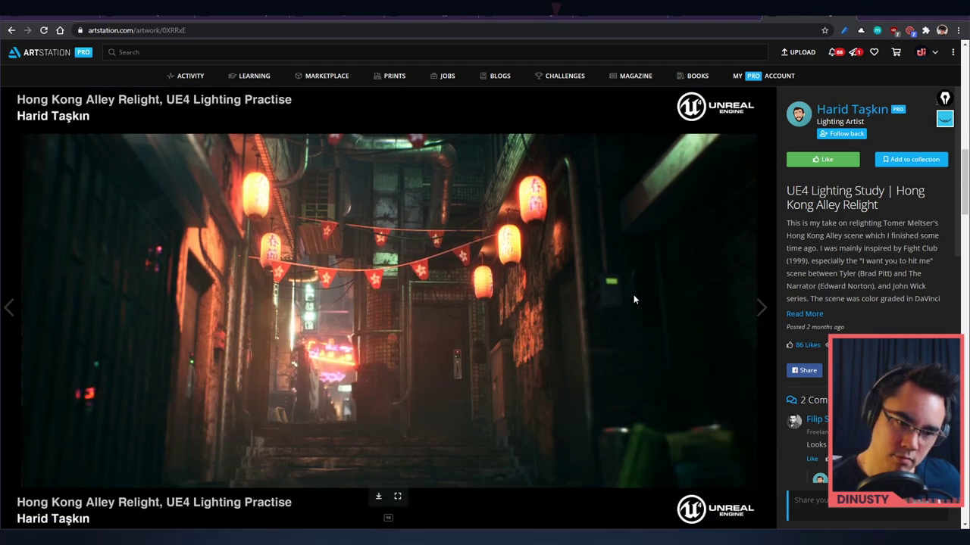
scroll(down, 3)
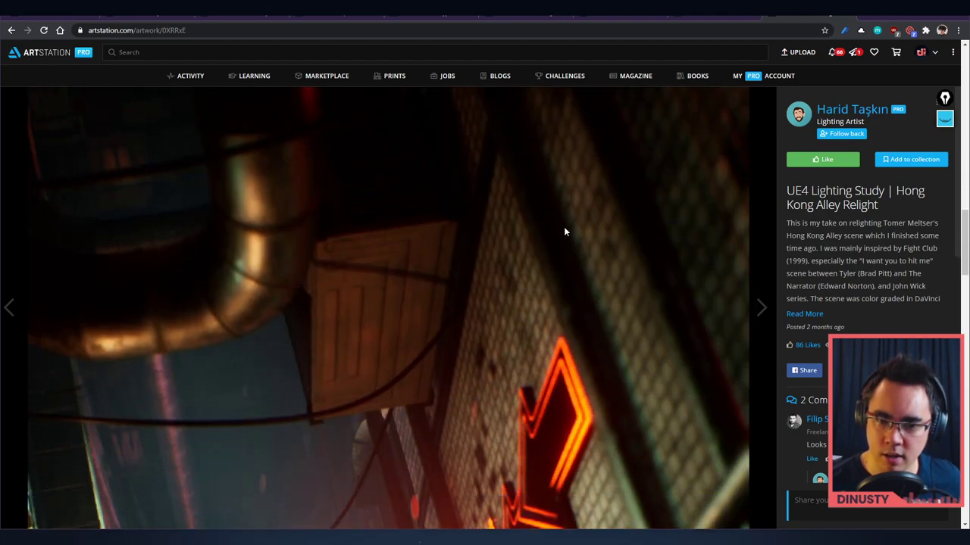
Step: Continue through the mood reference boards and move on to the UE4.25 Quick Lighting Doodle project
click(761, 307)
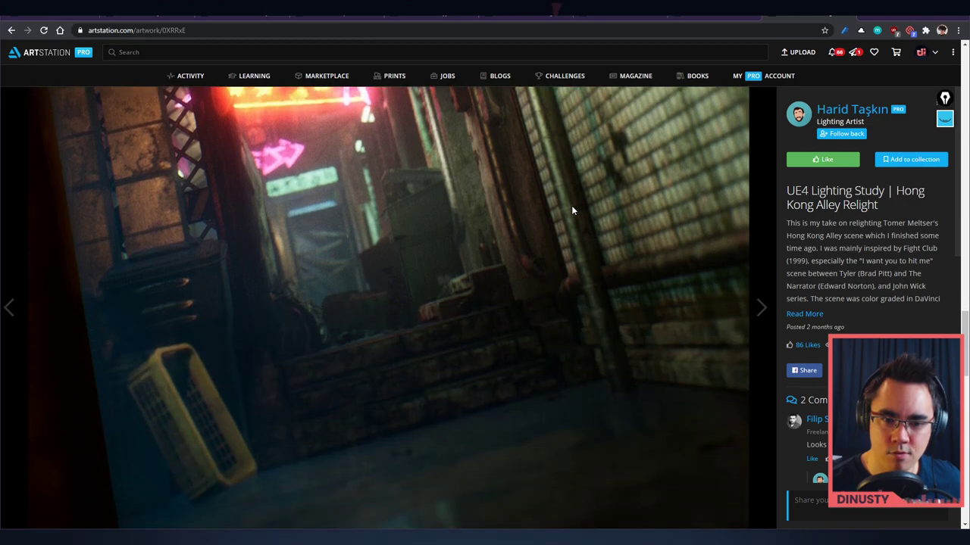
scroll(down, 3)
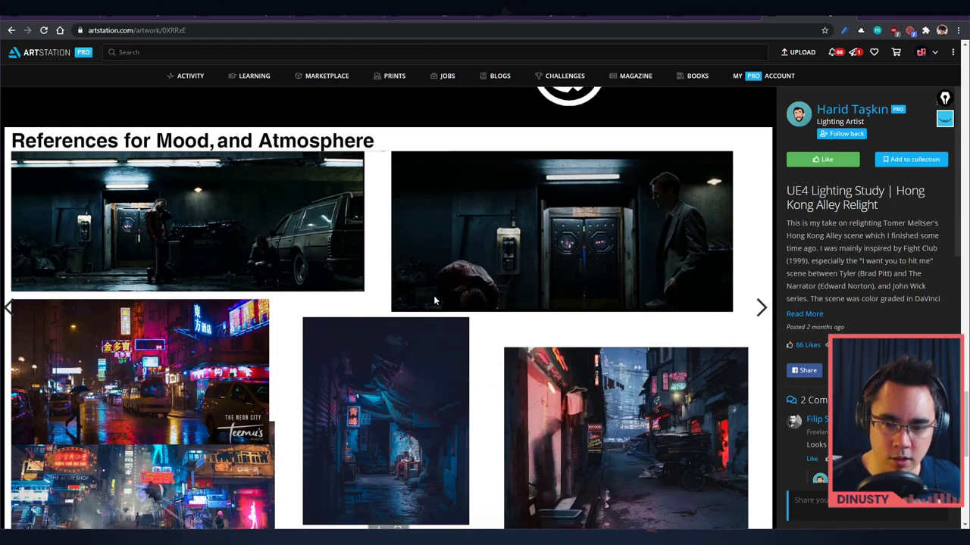
mouse_move(294, 437)
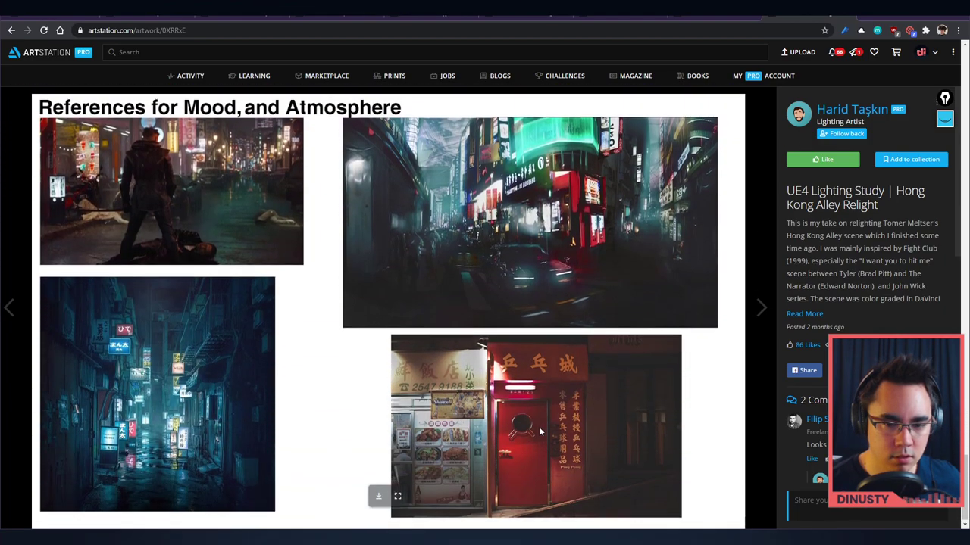
click(761, 306)
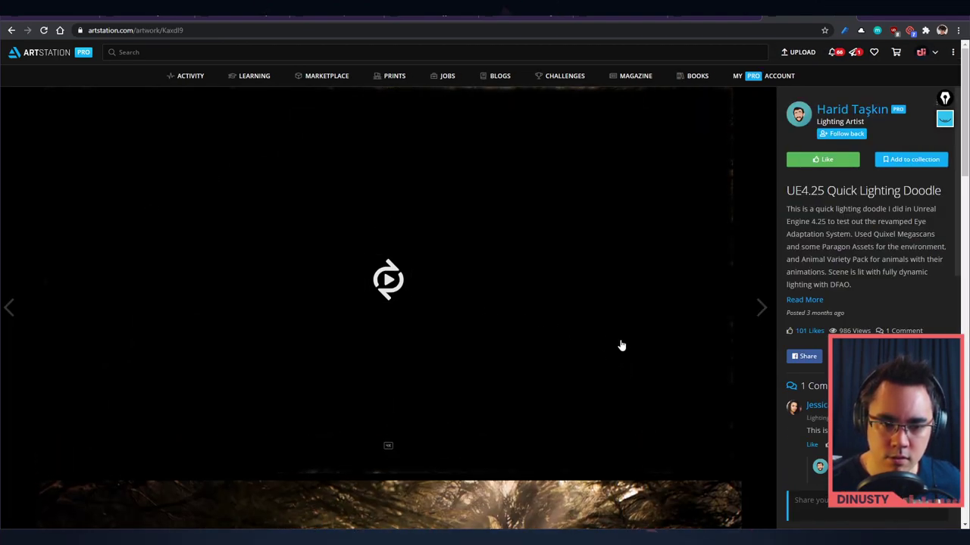
Step: Reload the Quick Lighting Doodle page so its media loads, then return to the artist's profile
click(42, 30)
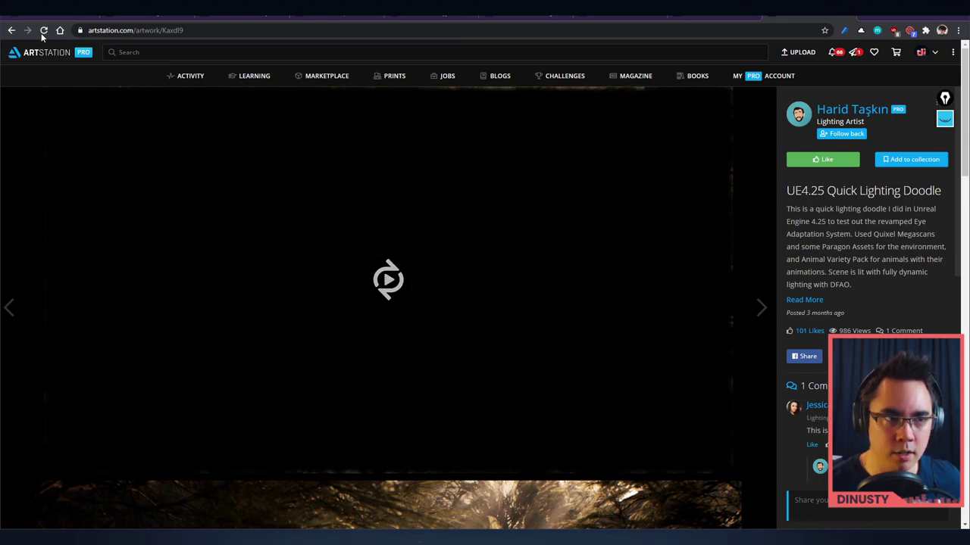
click(44, 30)
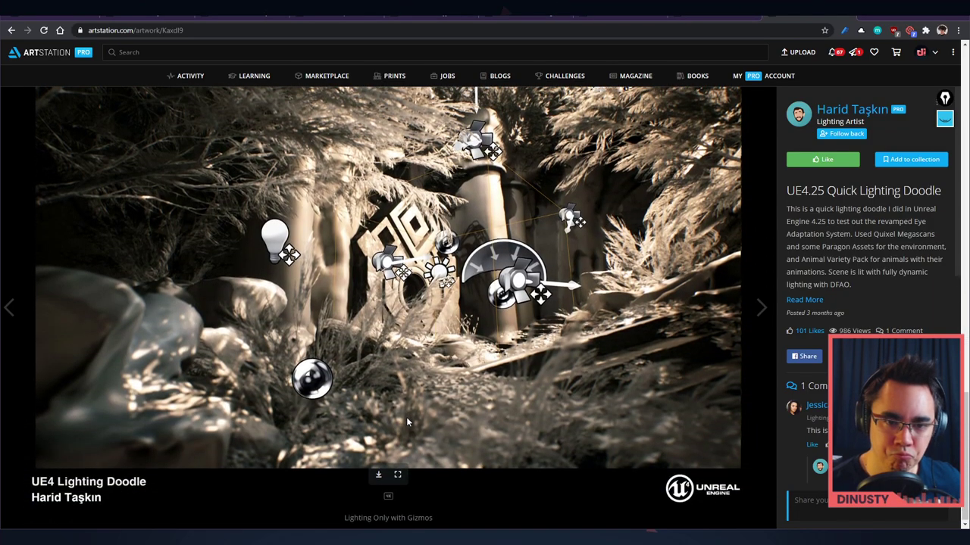
click(851, 109)
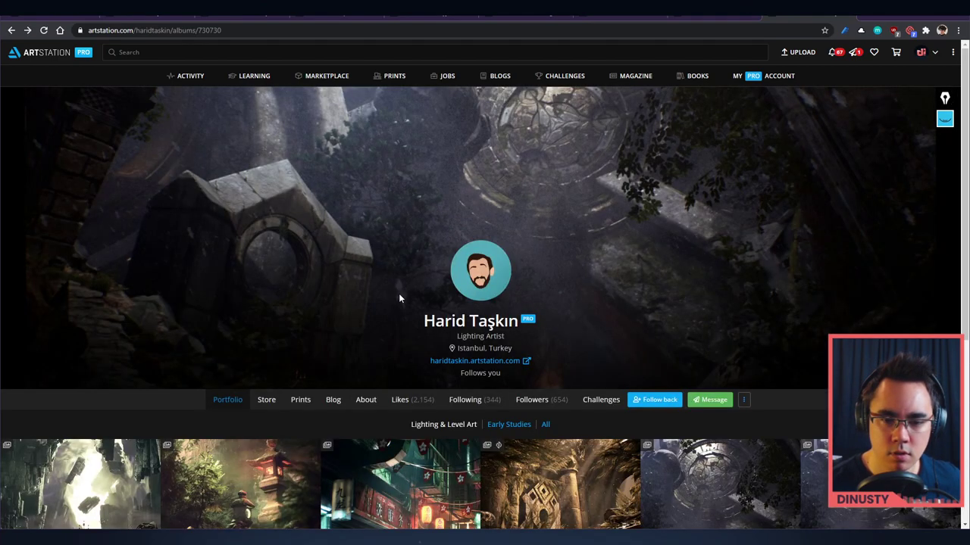
Step: View the UE4 Environment Study | Forsaken project from the grid and scroll through its images
scroll(down, 3)
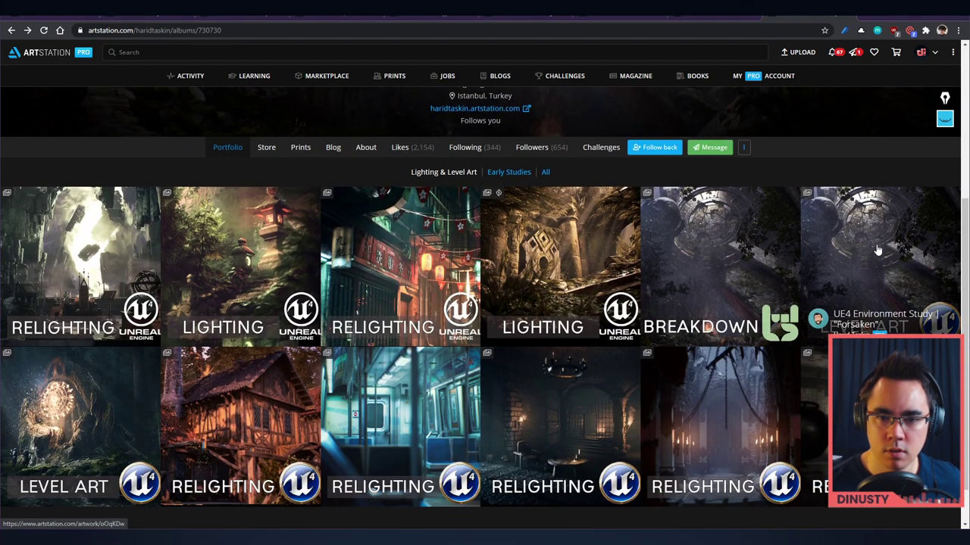
click(878, 250)
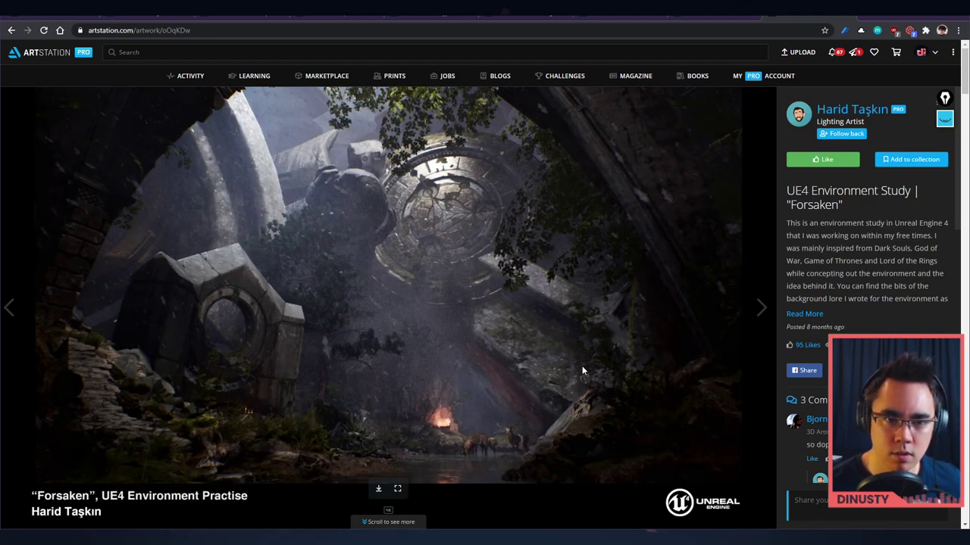
mouse_move(492, 330)
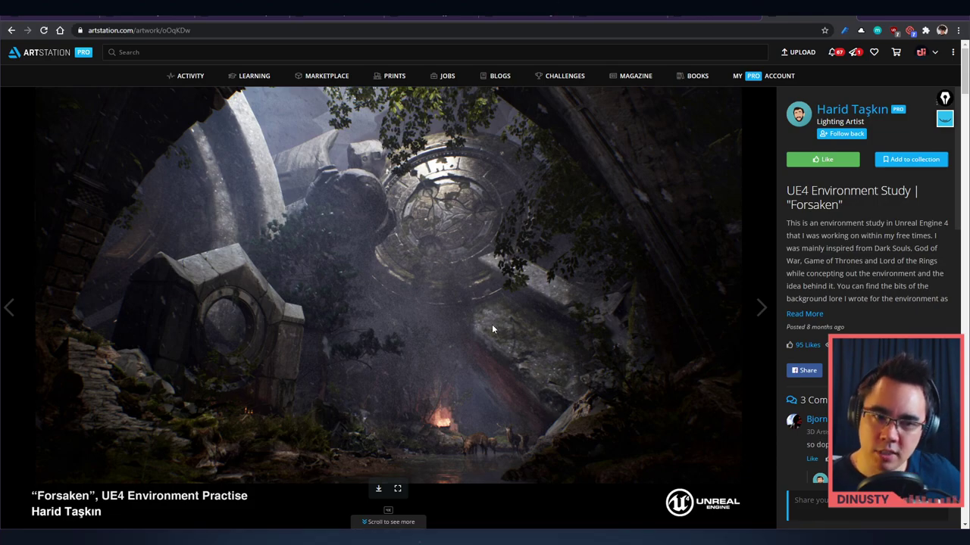
scroll(down, 3)
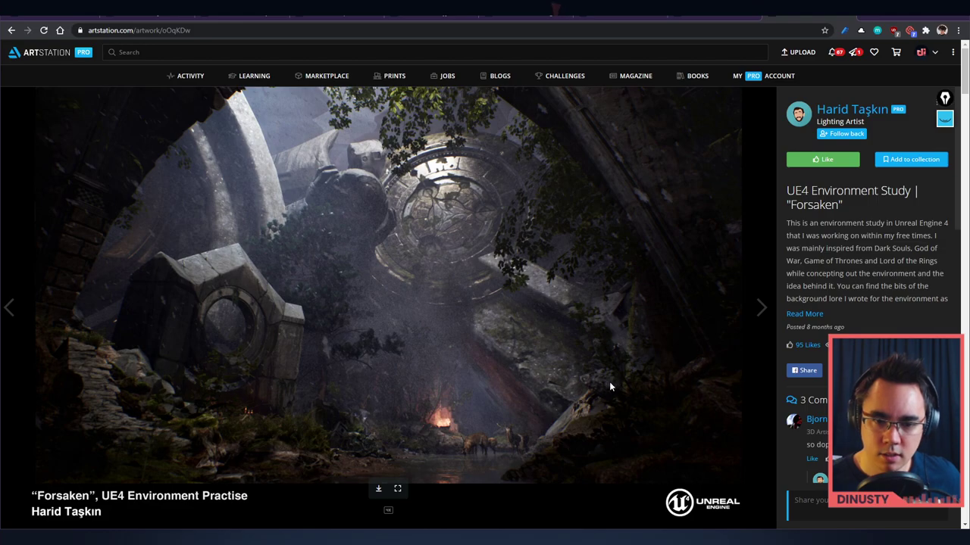
scroll(down, 3)
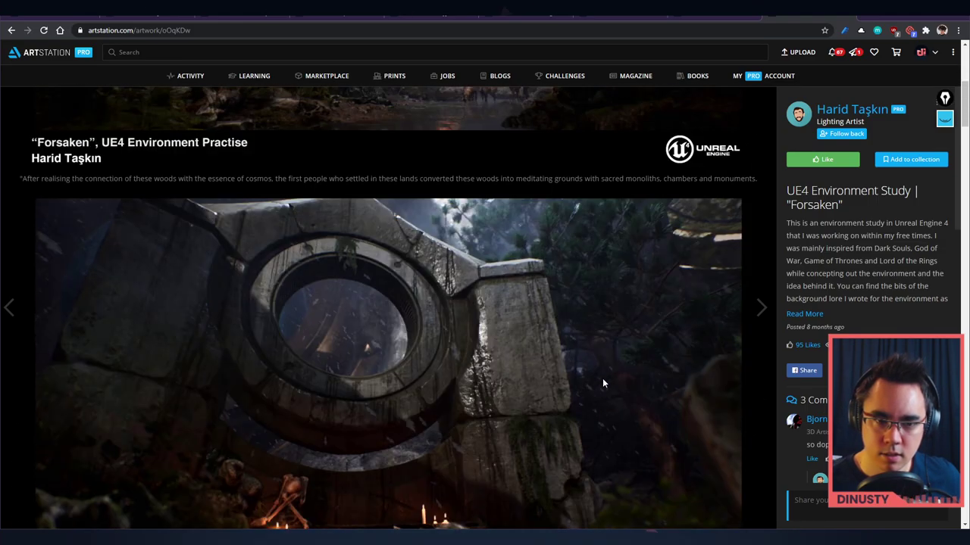
scroll(down, 3)
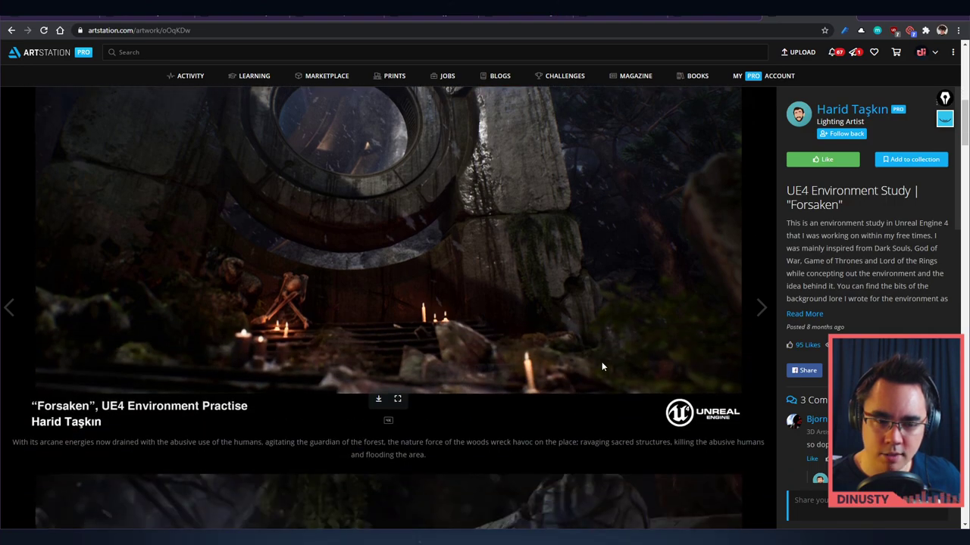
scroll(down, 3)
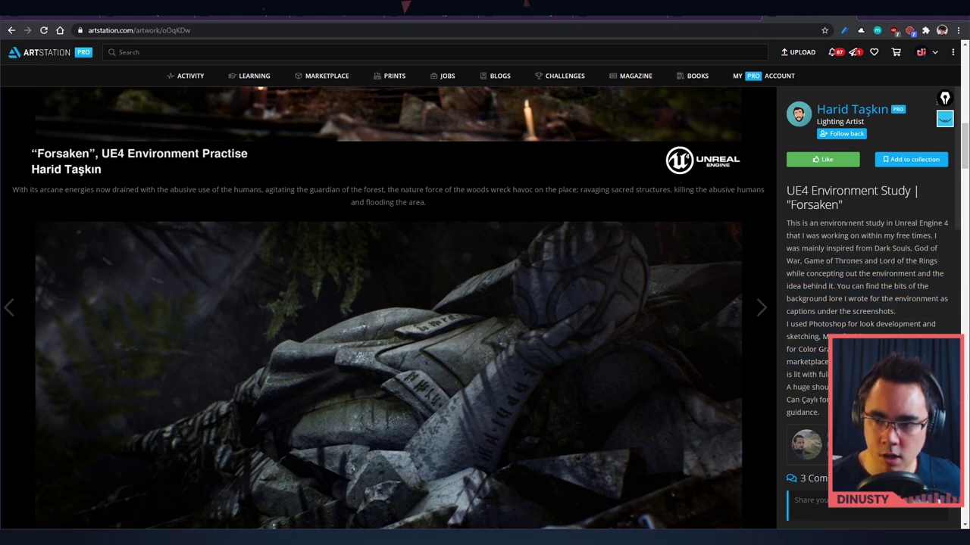
Step: Highlight part of the Forsaken description and scroll the remaining renders down to the end
drag(797, 222, 912, 249)
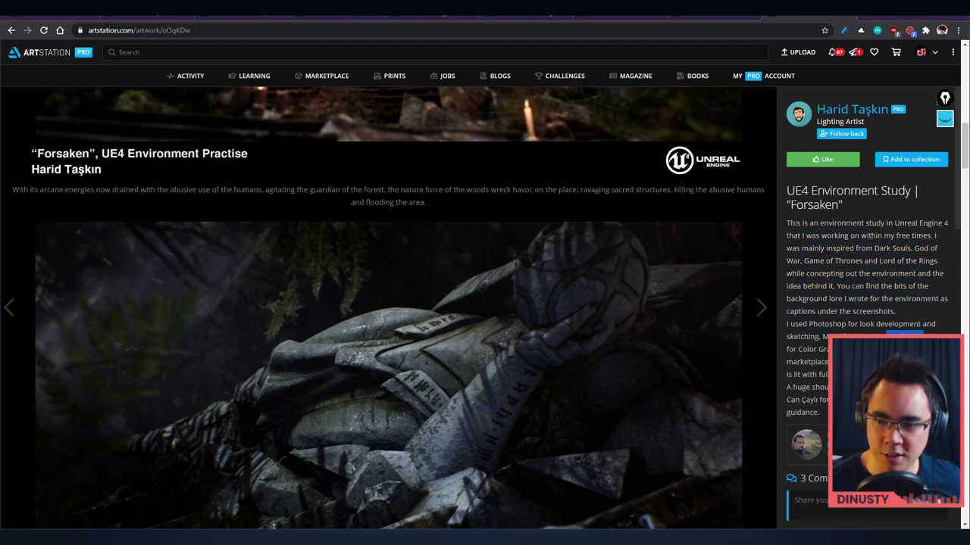
scroll(down, 3)
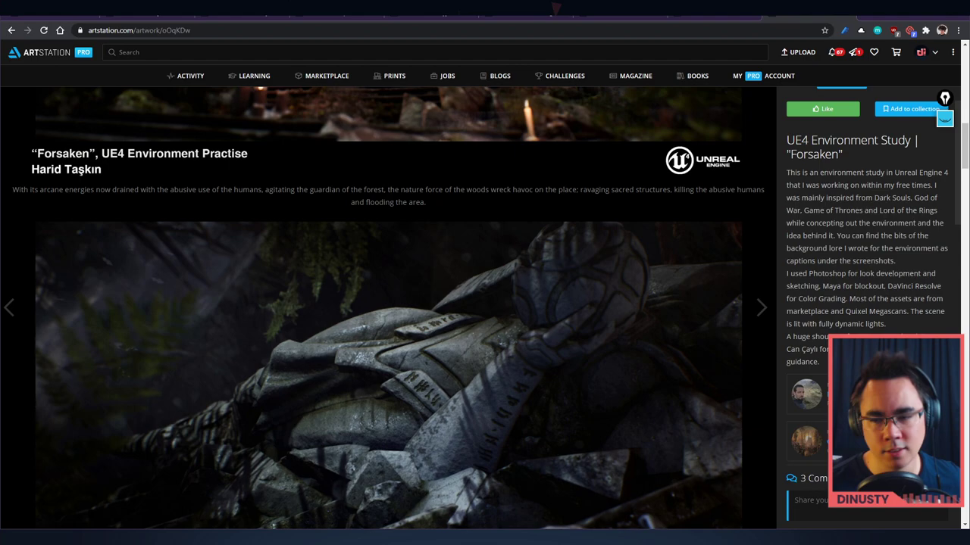
scroll(down, 3)
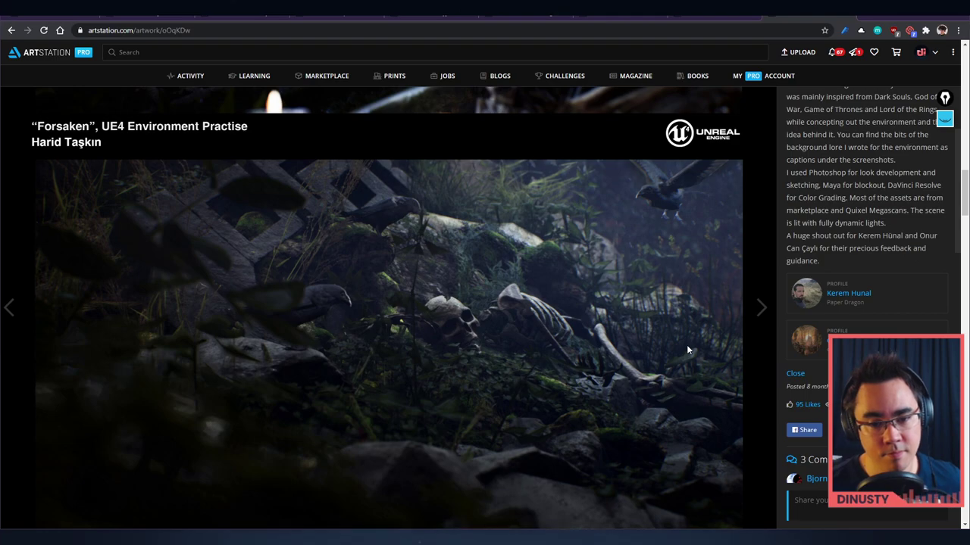
scroll(down, 3)
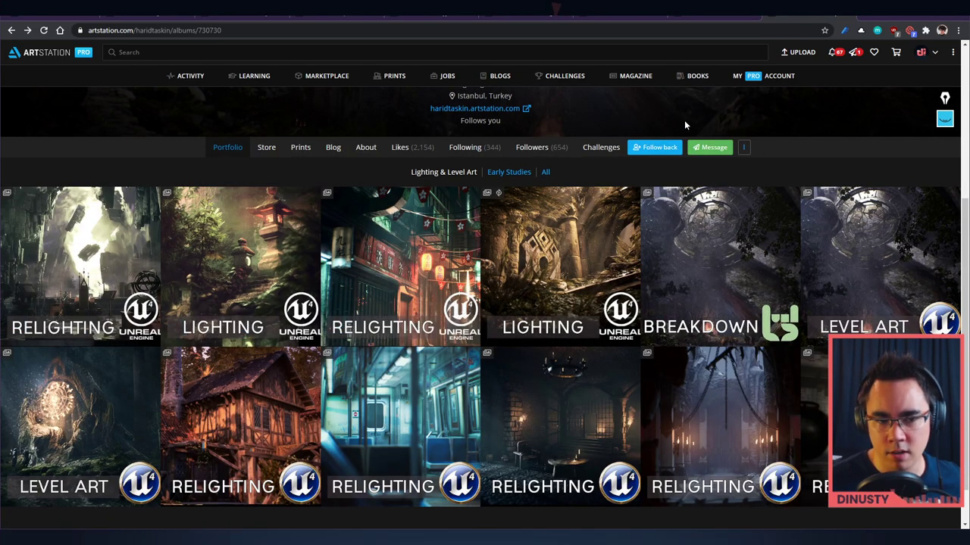
Step: View the UE4 Quick Lighting Doodles project and scroll through its renders and sidebar
click(240, 266)
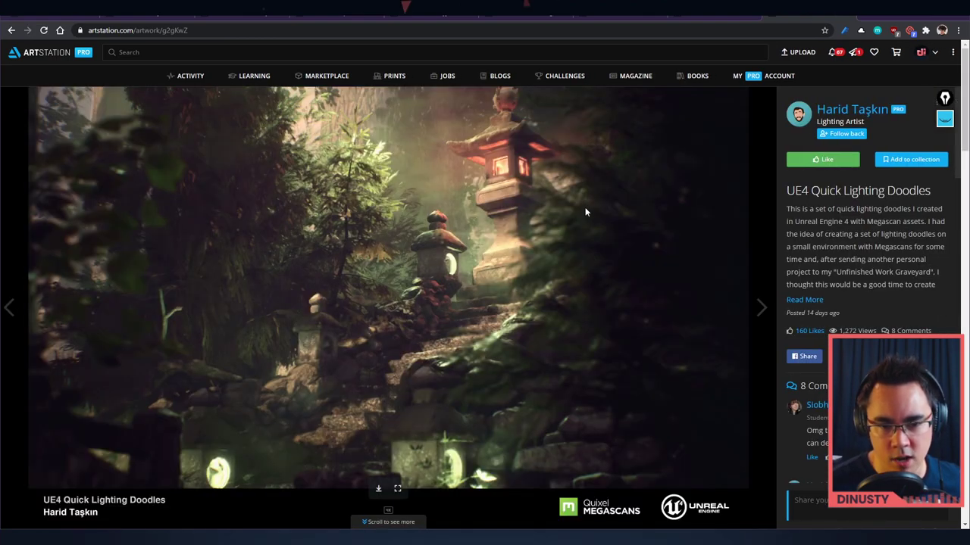
scroll(down, 3)
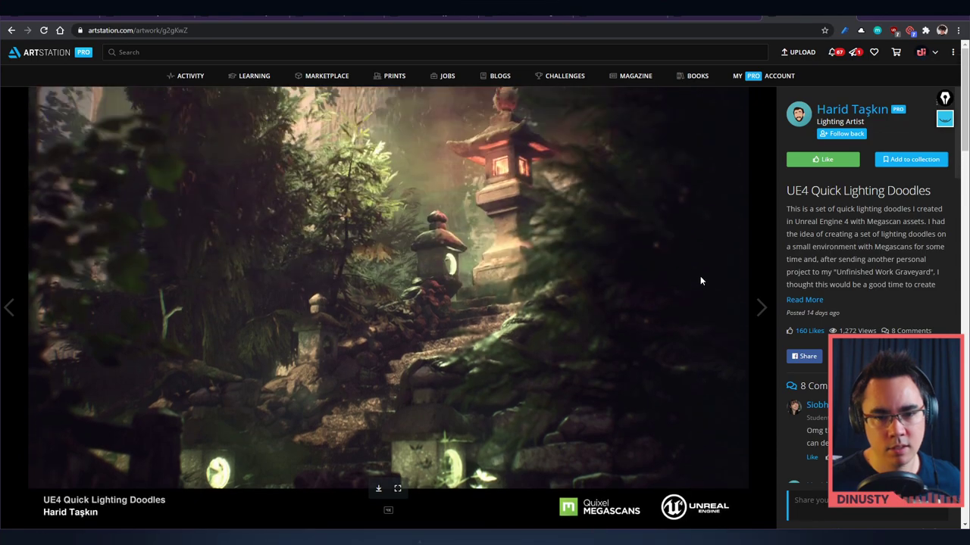
scroll(down, 3)
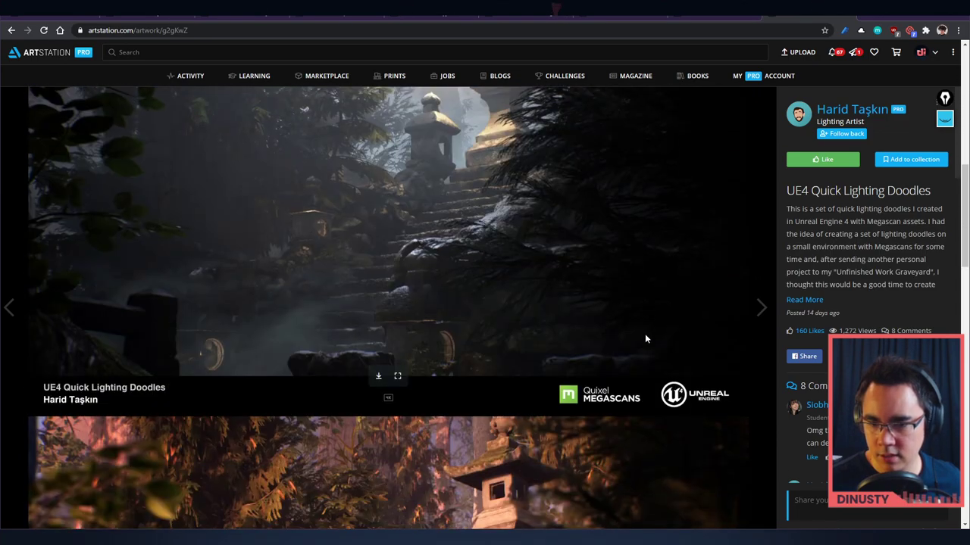
scroll(down, 3)
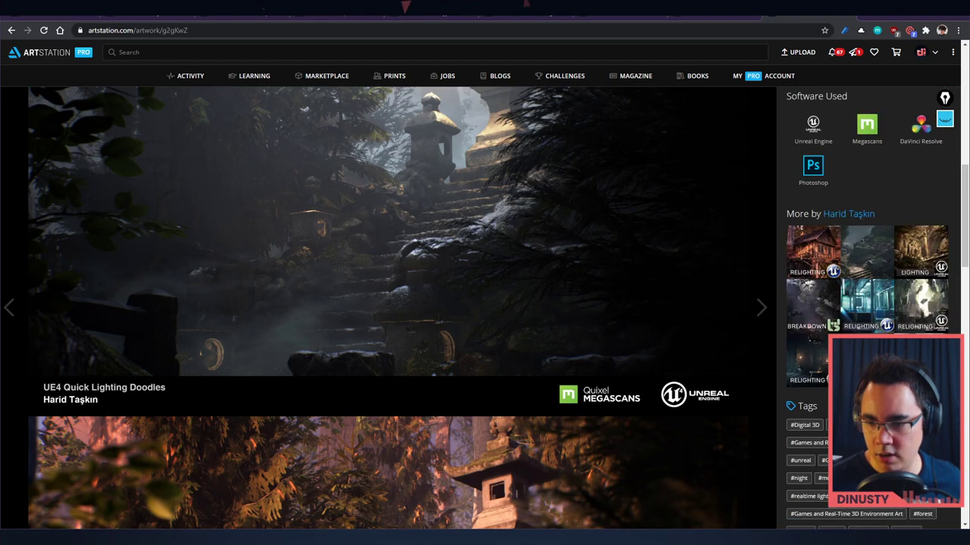
scroll(down, 3)
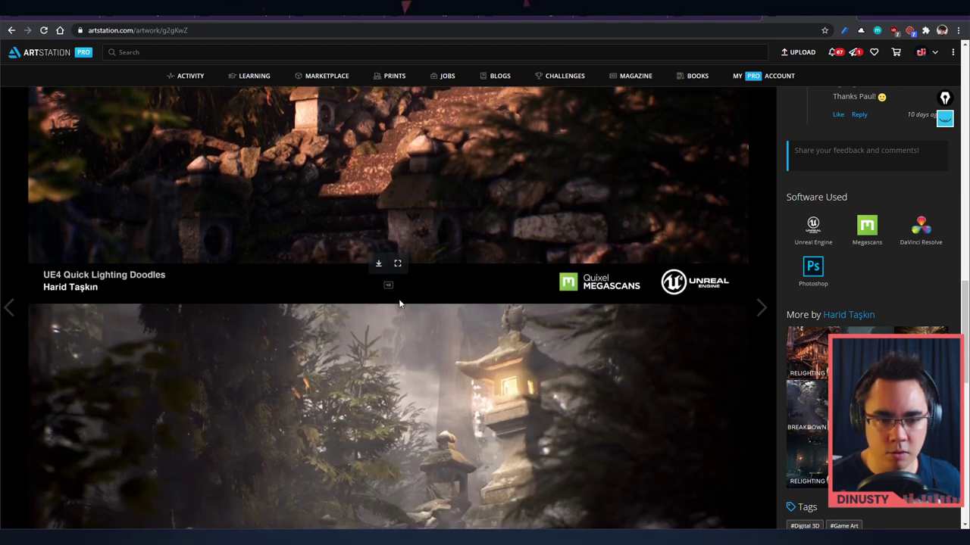
scroll(down, 3)
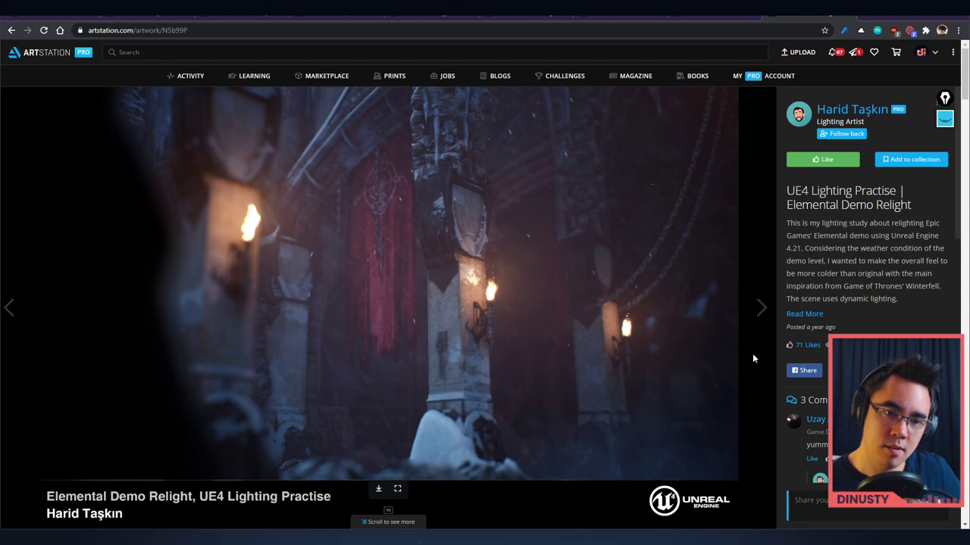
Step: Scroll the Elemental Demo Relight page and highlight a passage of its description
scroll(down, 3)
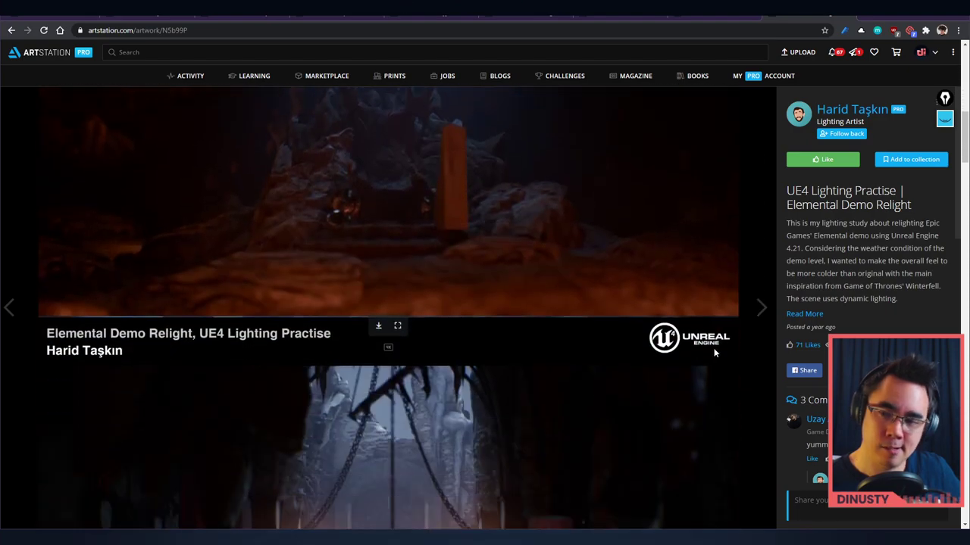
scroll(down, 3)
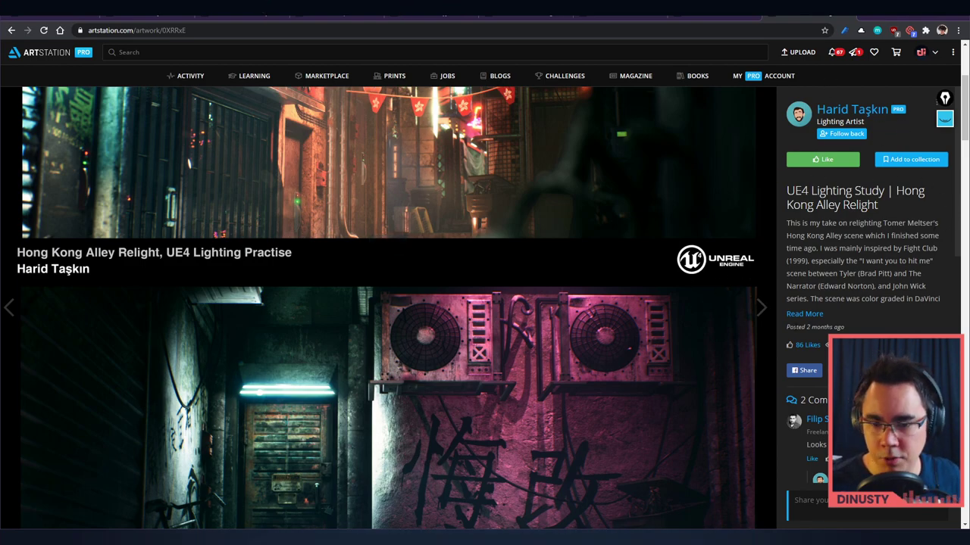
drag(785, 191, 901, 222)
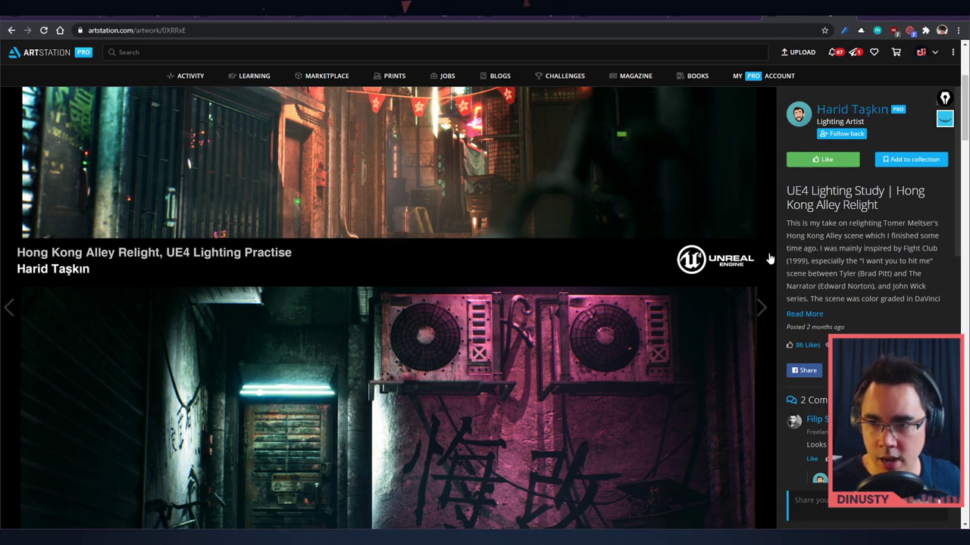
Step: Return to Hong Kong Alley Relight, expand its full description, and head back to the portfolio grid
scroll(down, 3)
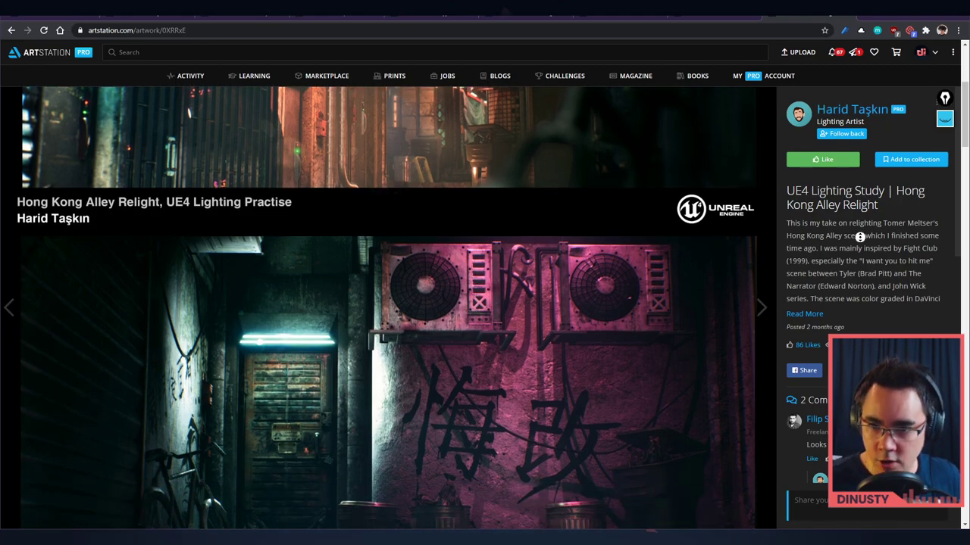
click(852, 109)
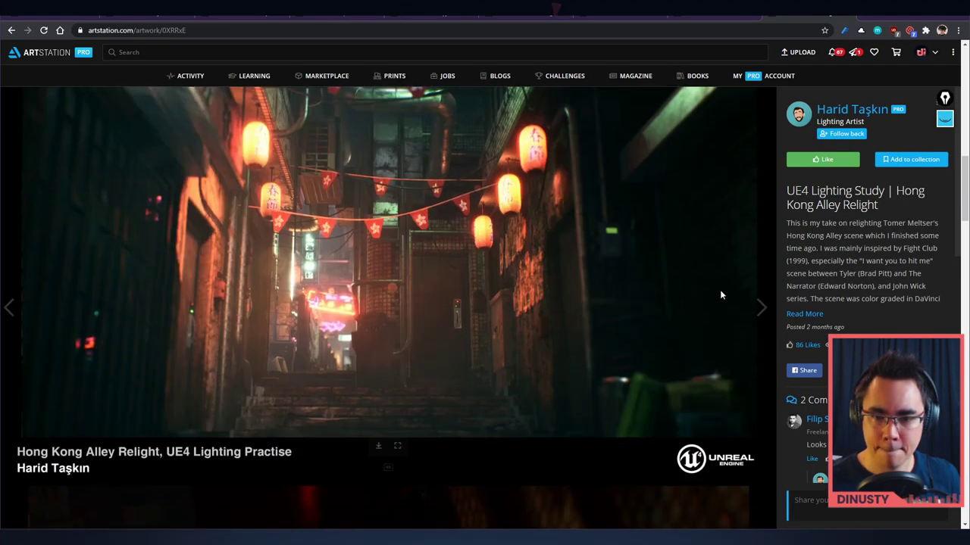
mouse_move(702, 245)
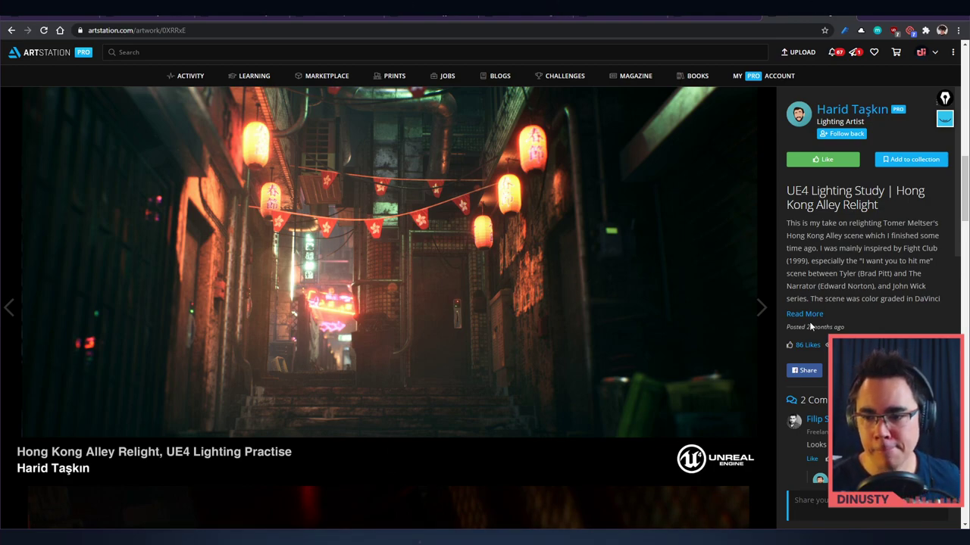
click(803, 314)
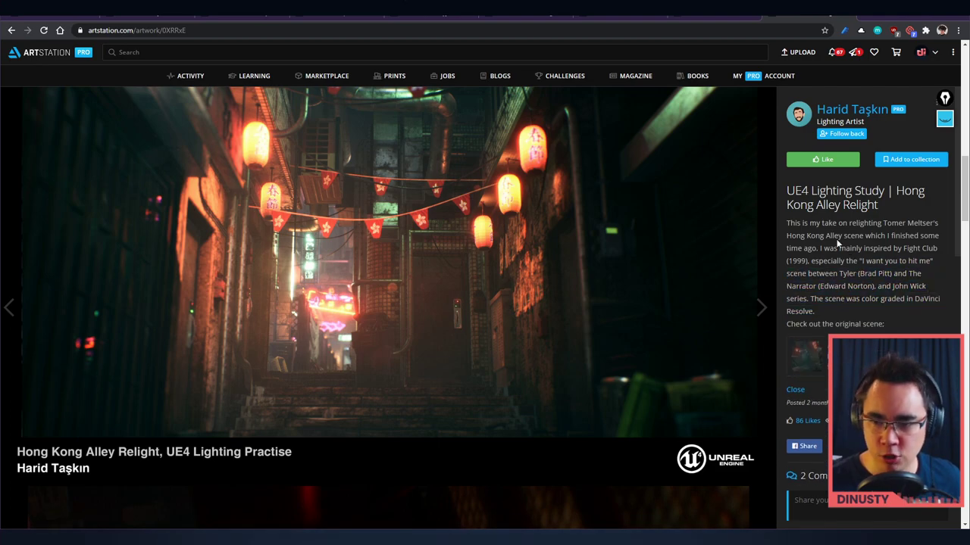
scroll(down, 3)
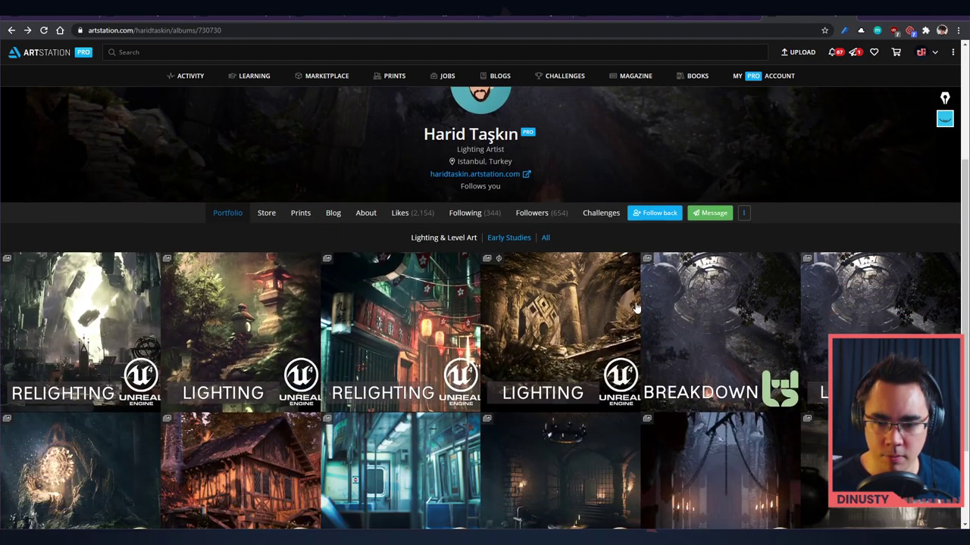
Step: Scroll the portfolio grid and open the Merlin's Cave Relight project
scroll(down, 3)
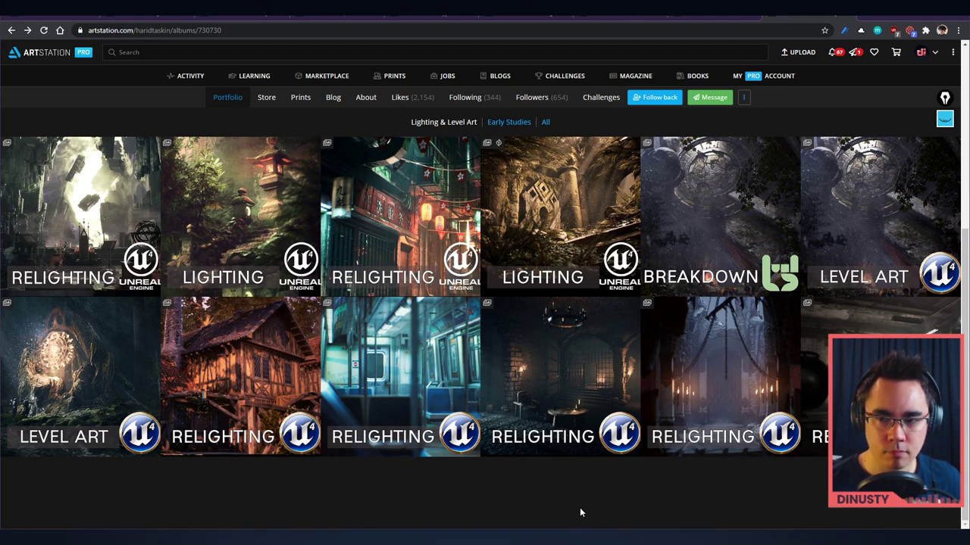
mouse_move(578, 509)
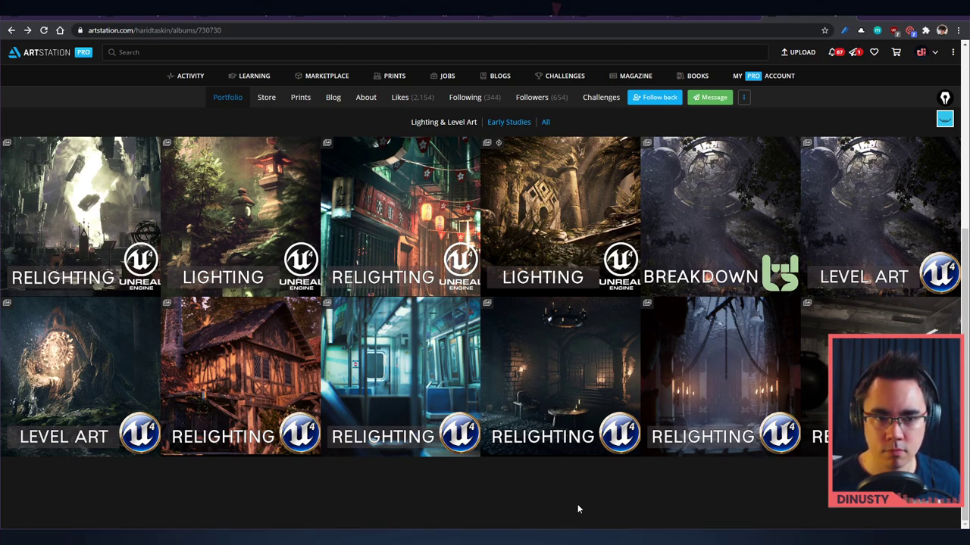
mouse_move(566, 483)
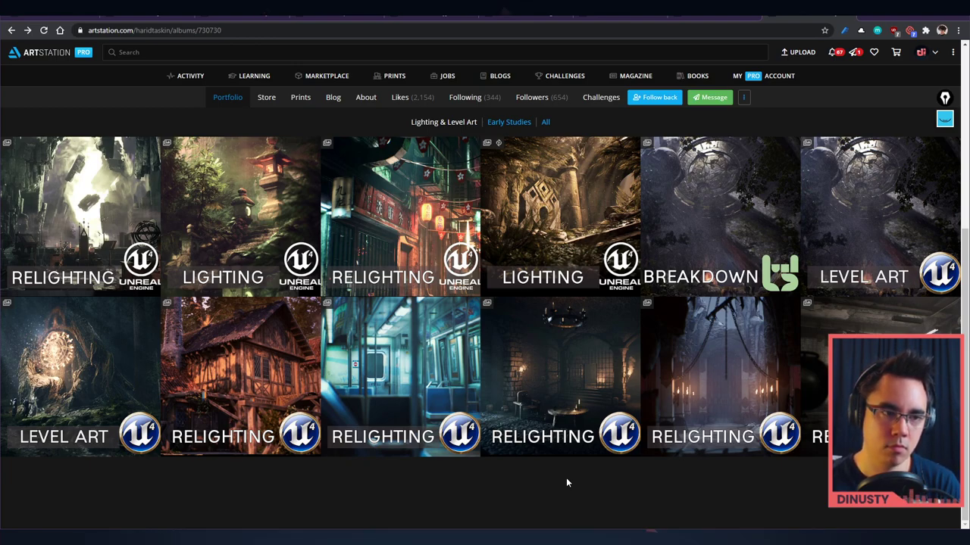
mouse_move(564, 509)
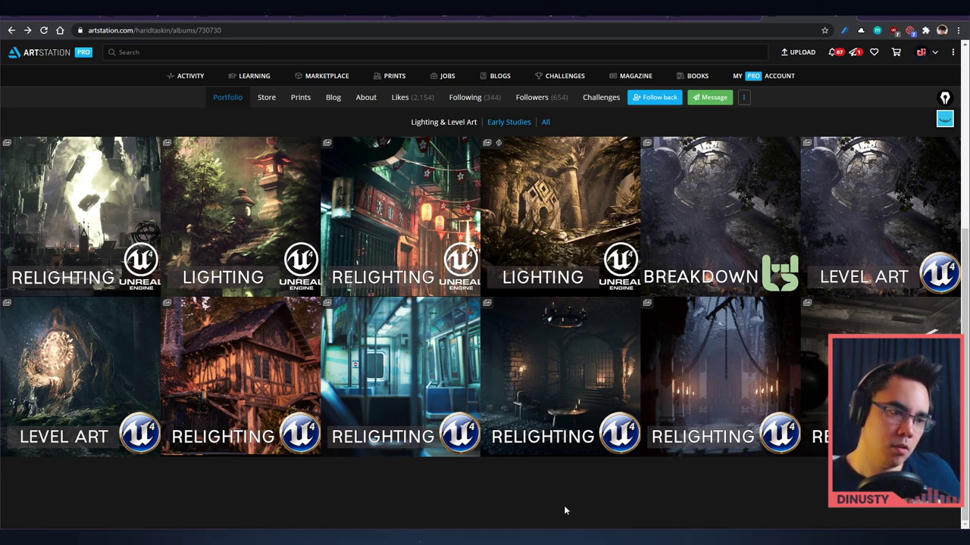
mouse_move(415, 348)
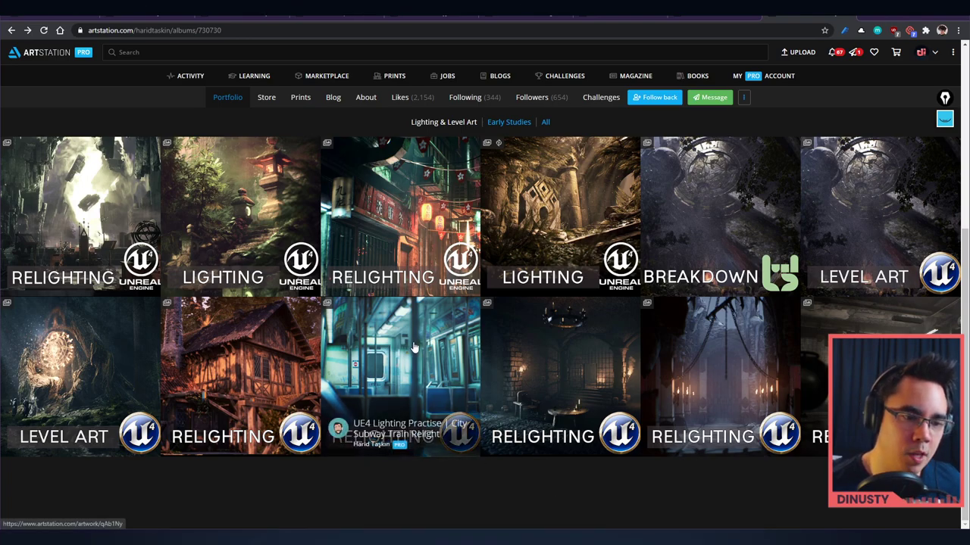
mouse_move(432, 376)
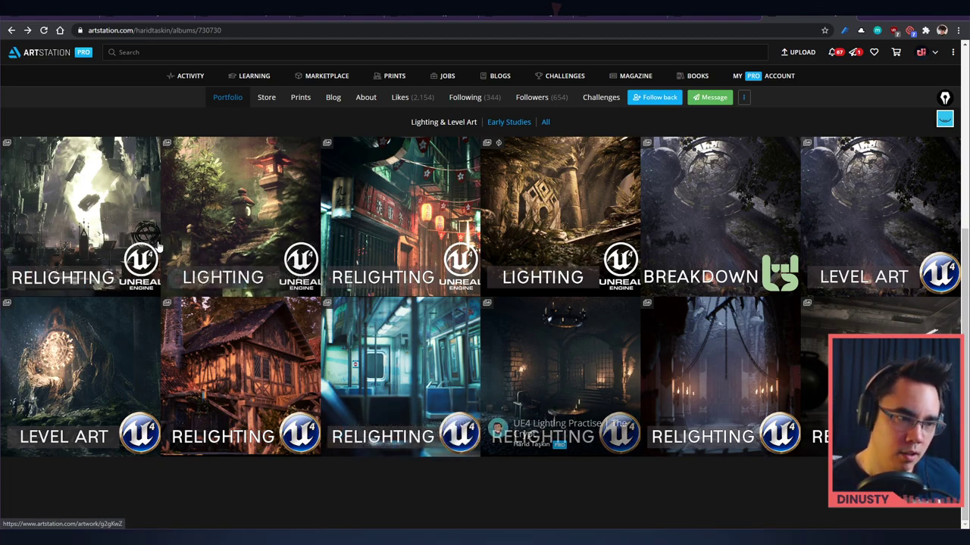
click(79, 215)
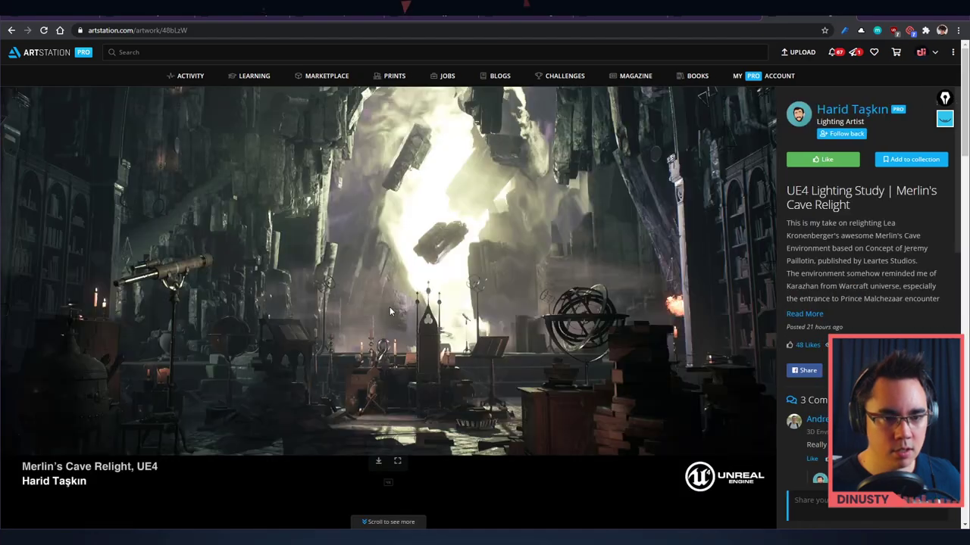
Step: Return to the album grid, revisit Merlin's Cave Relight, and go back to the grid
scroll(down, 3)
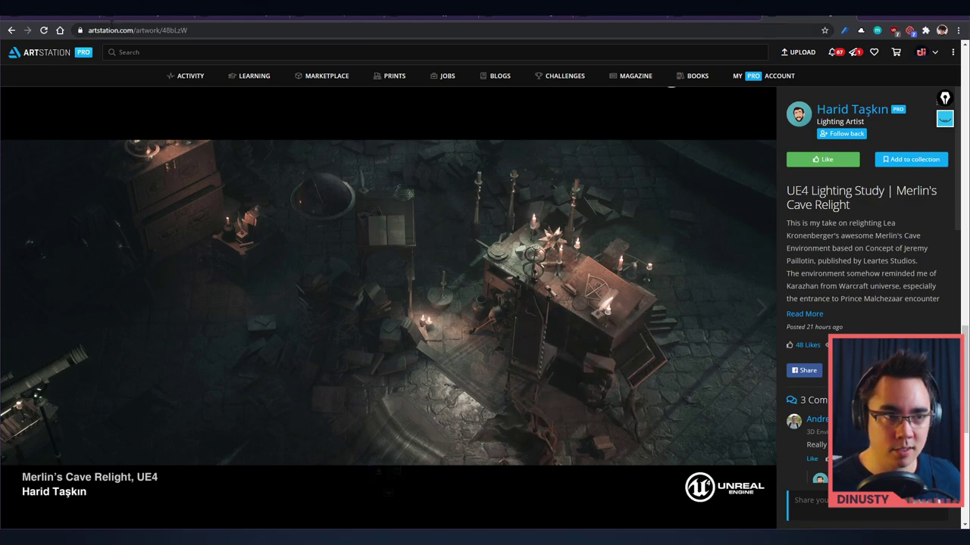
click(850, 109)
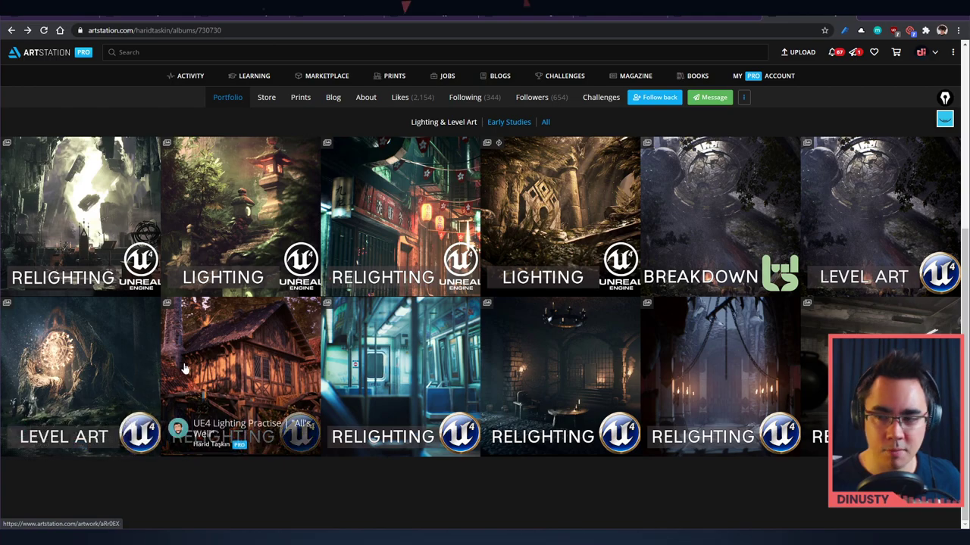
mouse_move(188, 360)
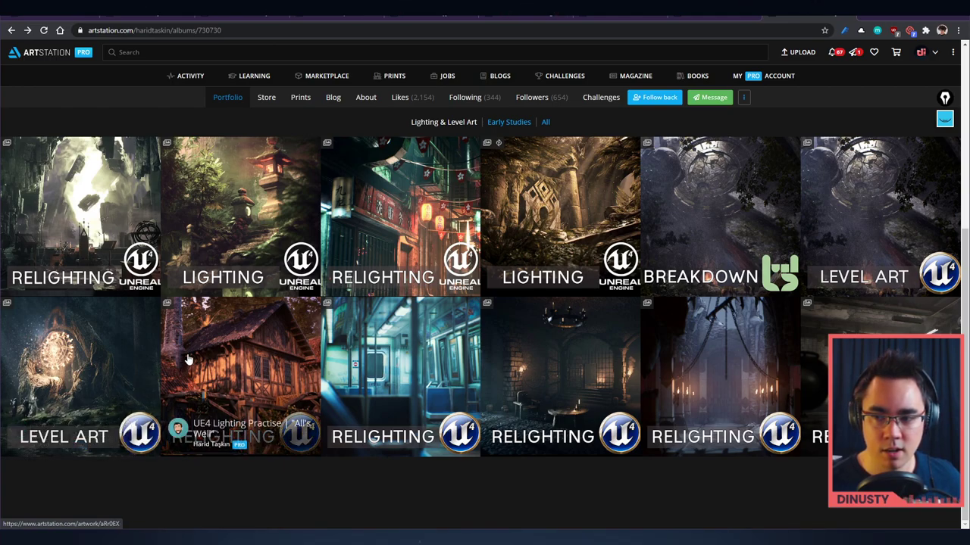
mouse_move(23, 203)
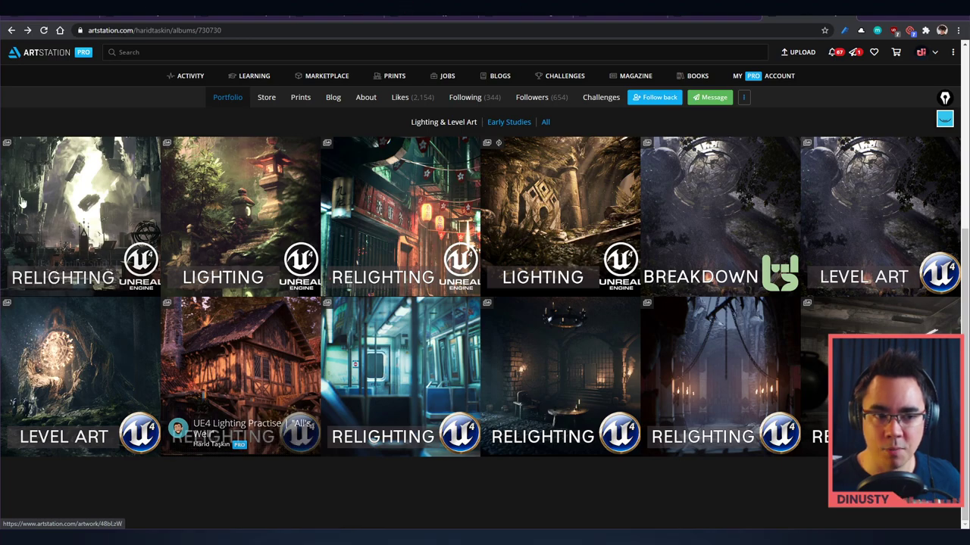
click(82, 215)
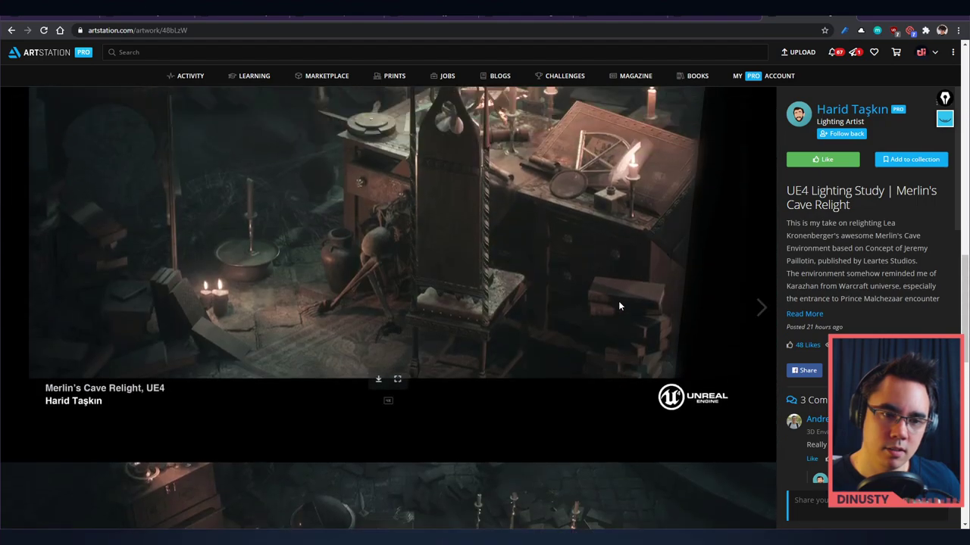
click(851, 109)
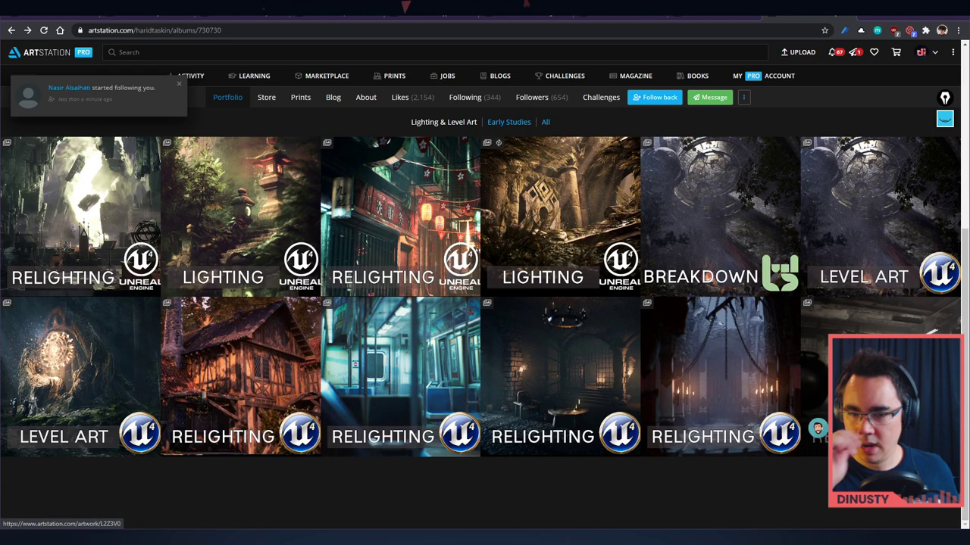
mouse_move(79, 215)
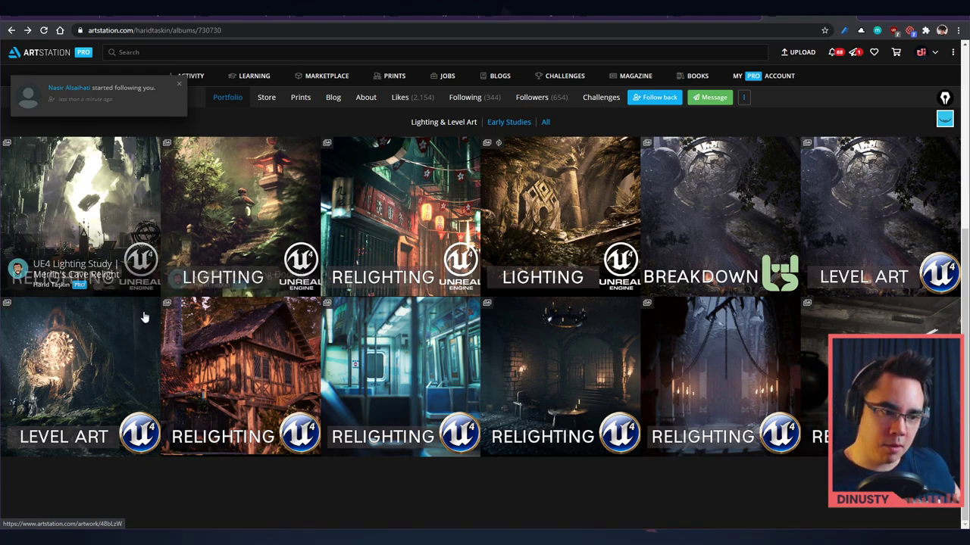
Step: Open the All's Well lighting practice project and scroll through it
click(239, 375)
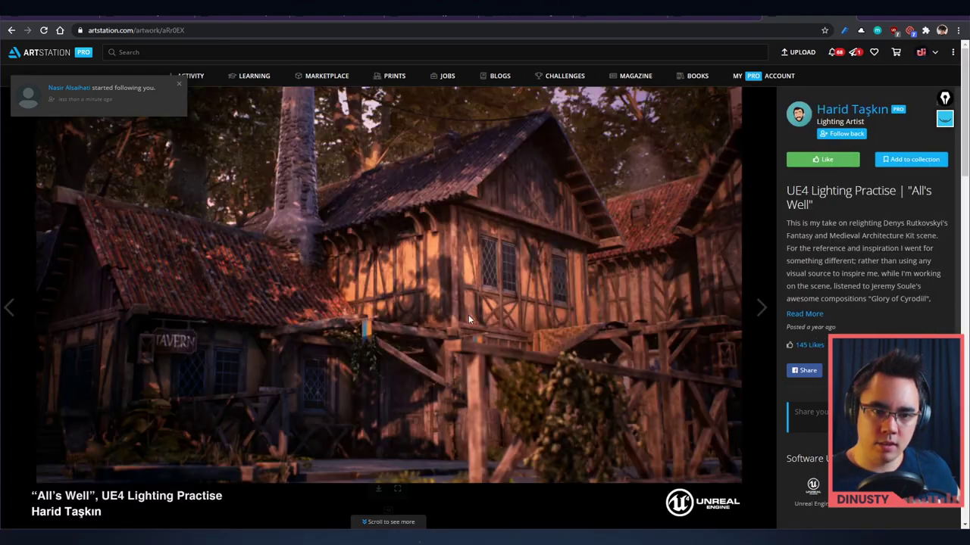
scroll(down, 3)
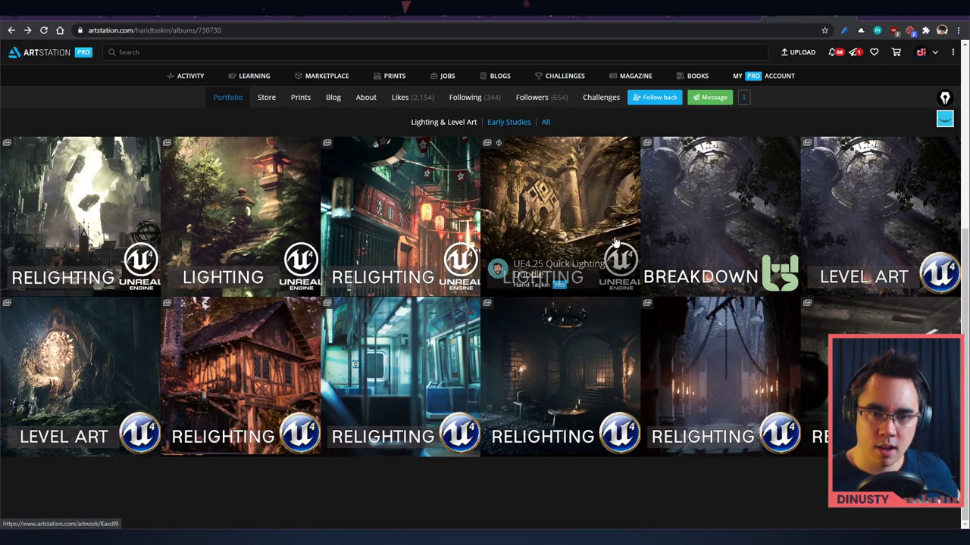
mouse_move(804, 206)
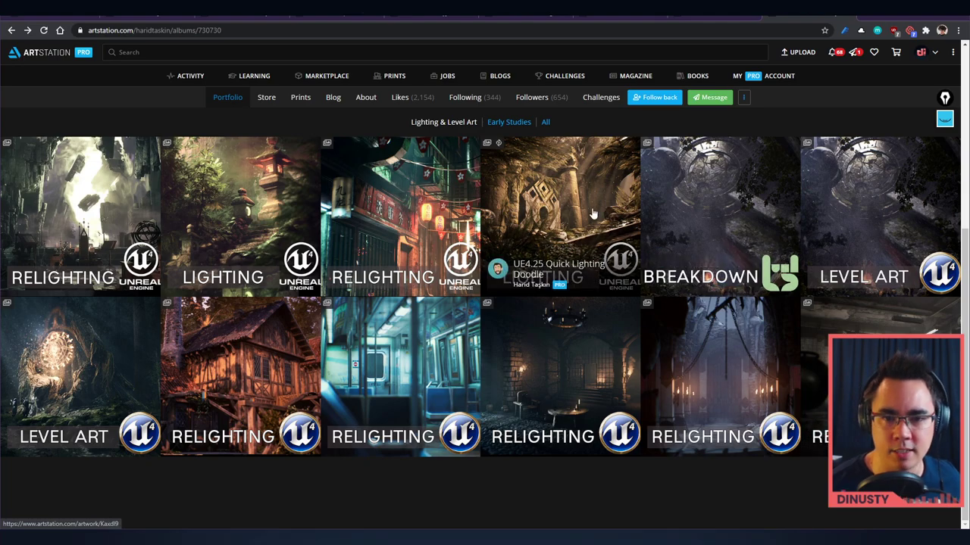
click(559, 216)
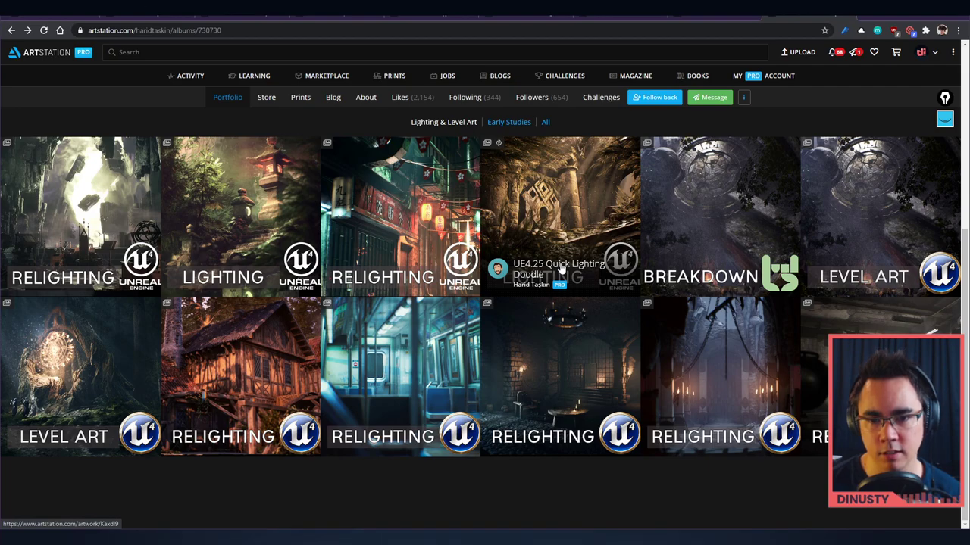
mouse_move(454, 179)
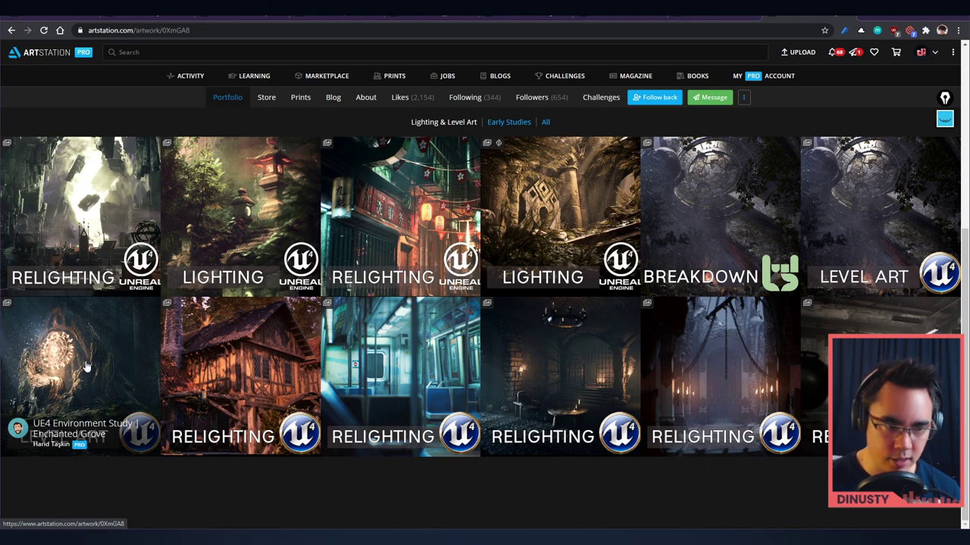
click(84, 371)
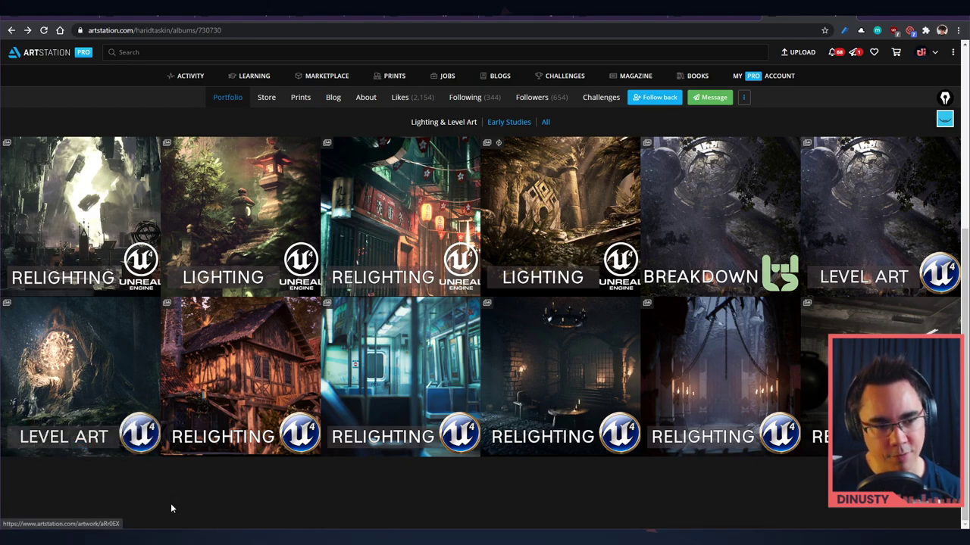
mouse_move(161, 497)
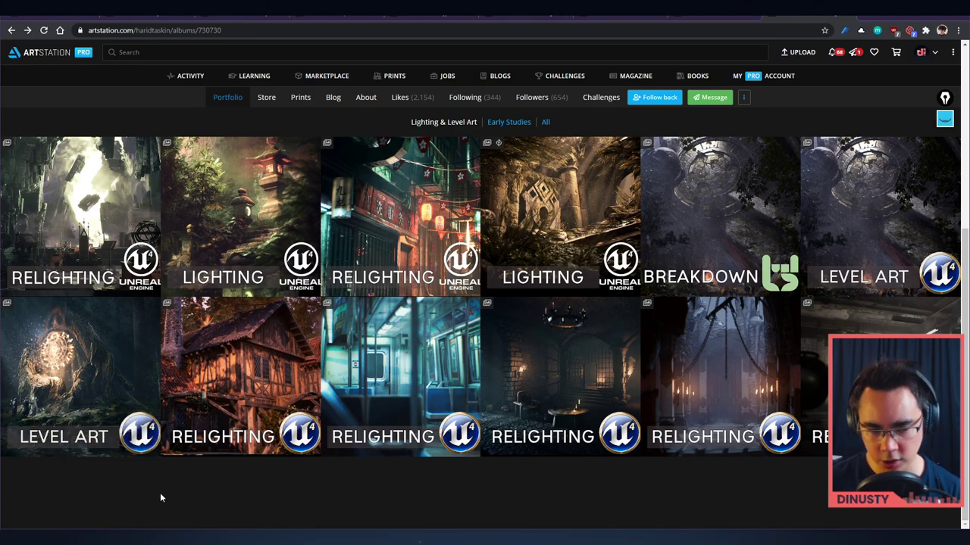
mouse_move(78, 376)
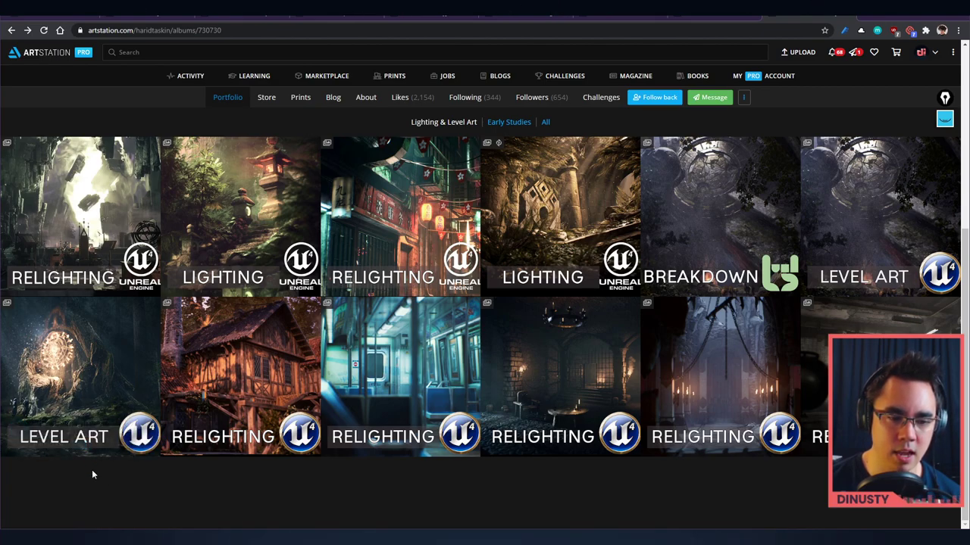
mouse_move(140, 386)
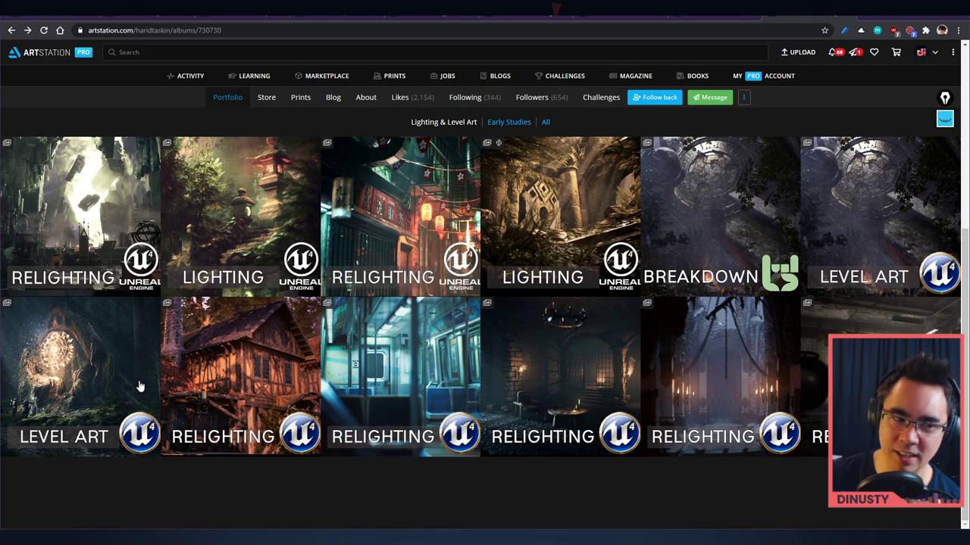
mouse_move(15, 487)
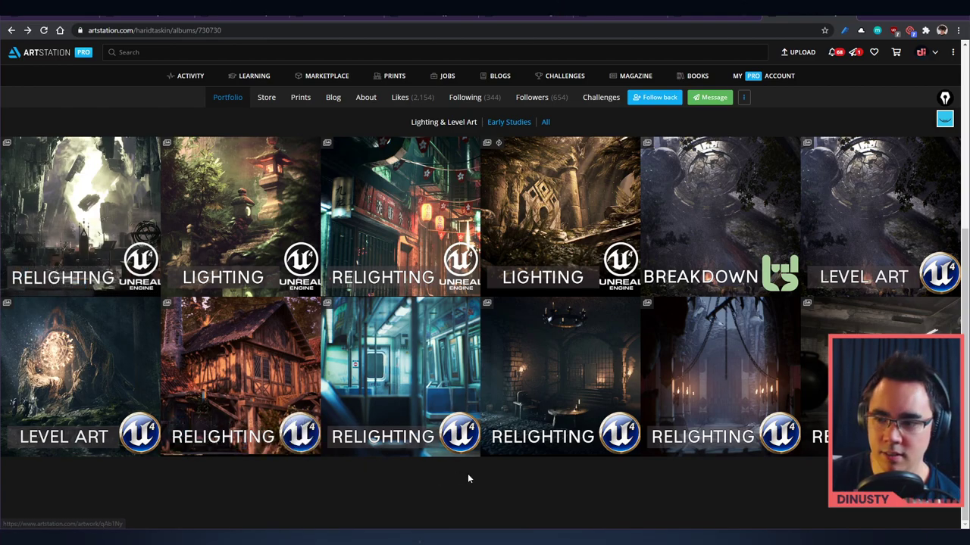
mouse_move(515, 497)
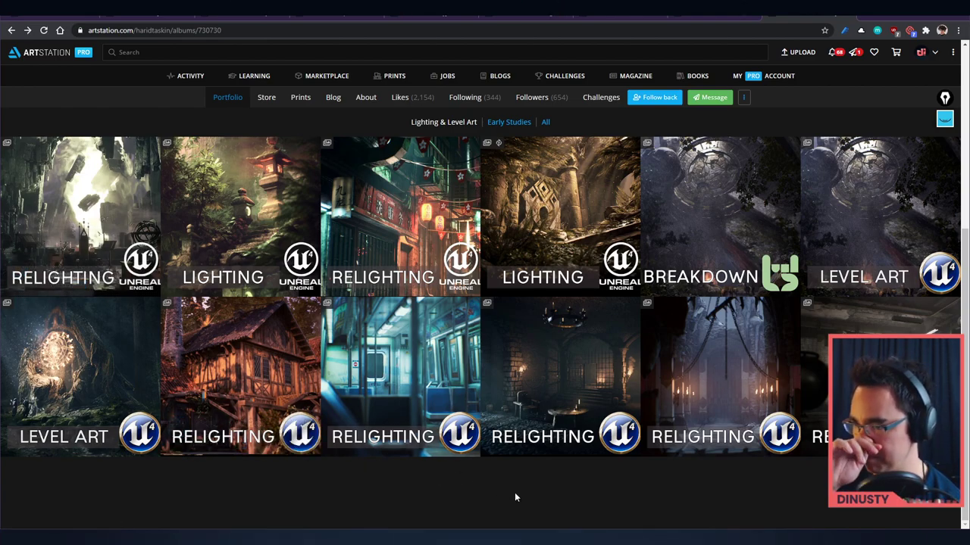
mouse_move(521, 494)
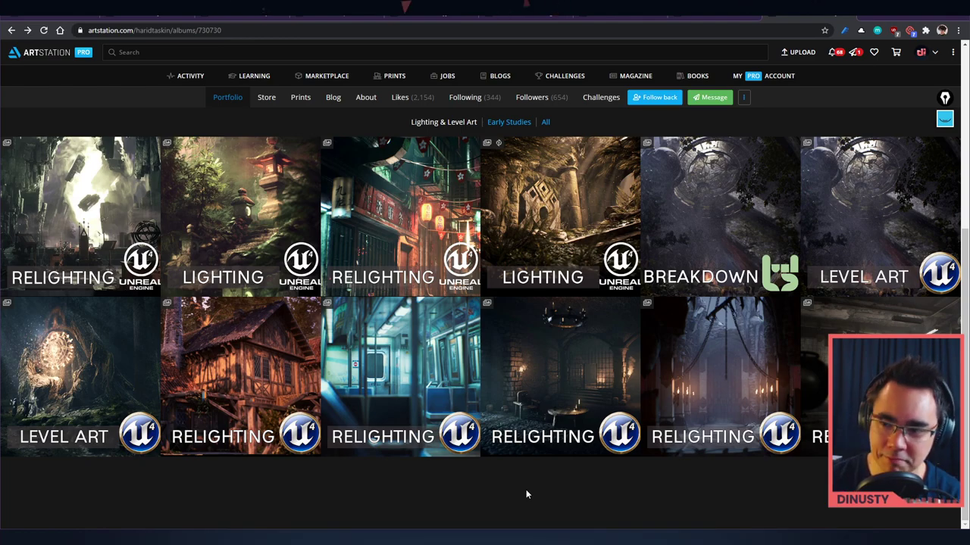
click(81, 215)
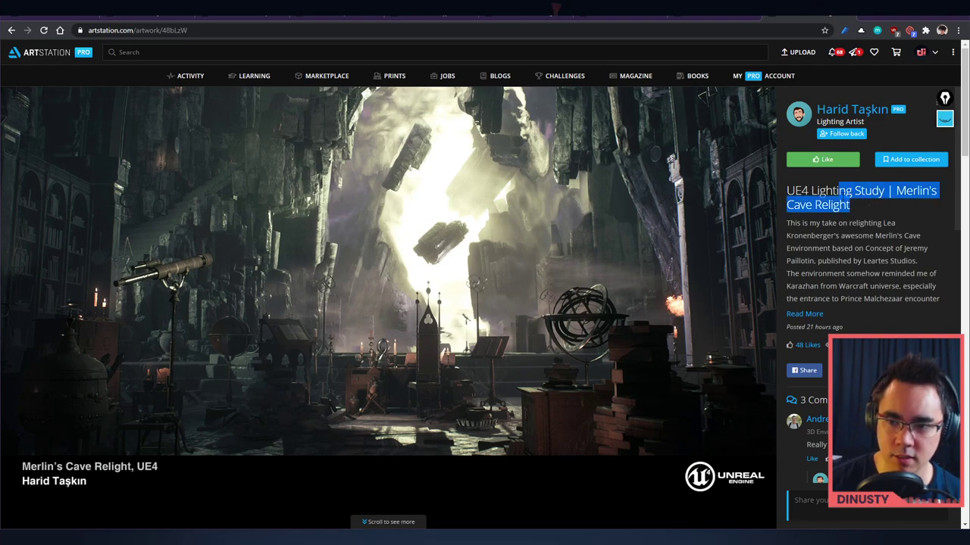
click(861, 197)
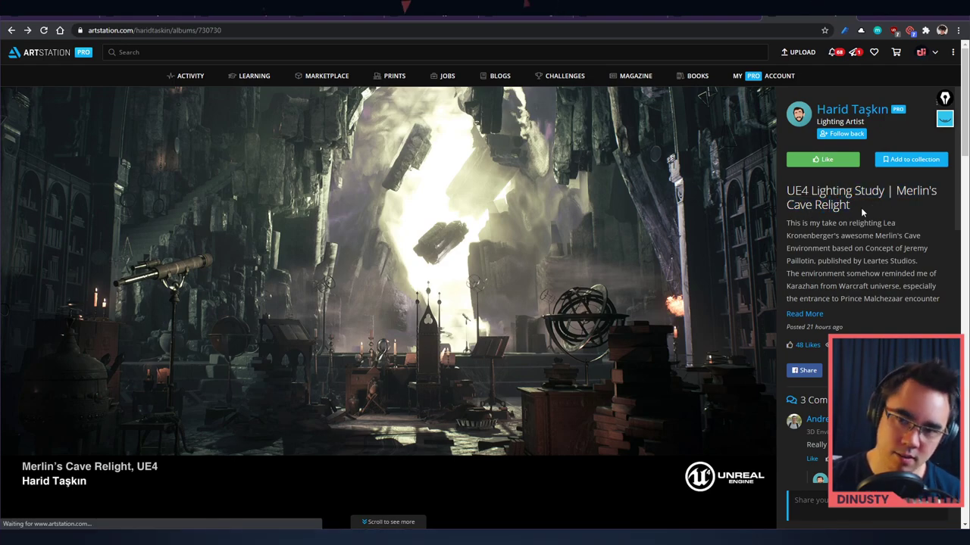
click(851, 109)
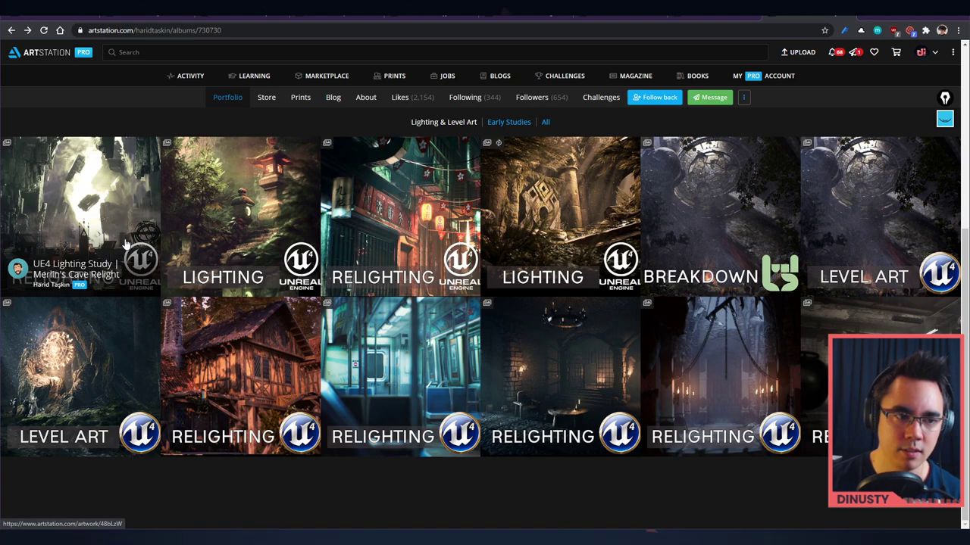
mouse_move(109, 203)
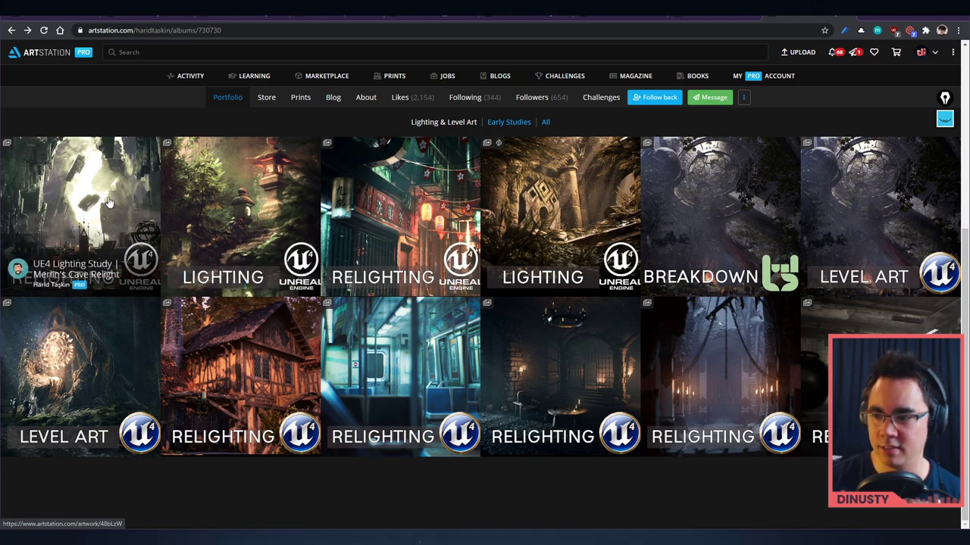
mouse_move(291, 391)
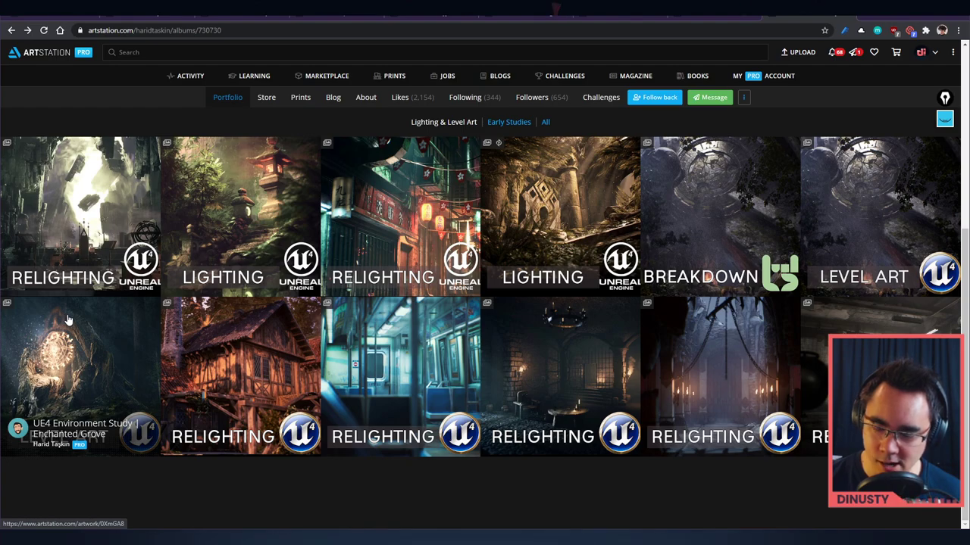
mouse_move(42, 314)
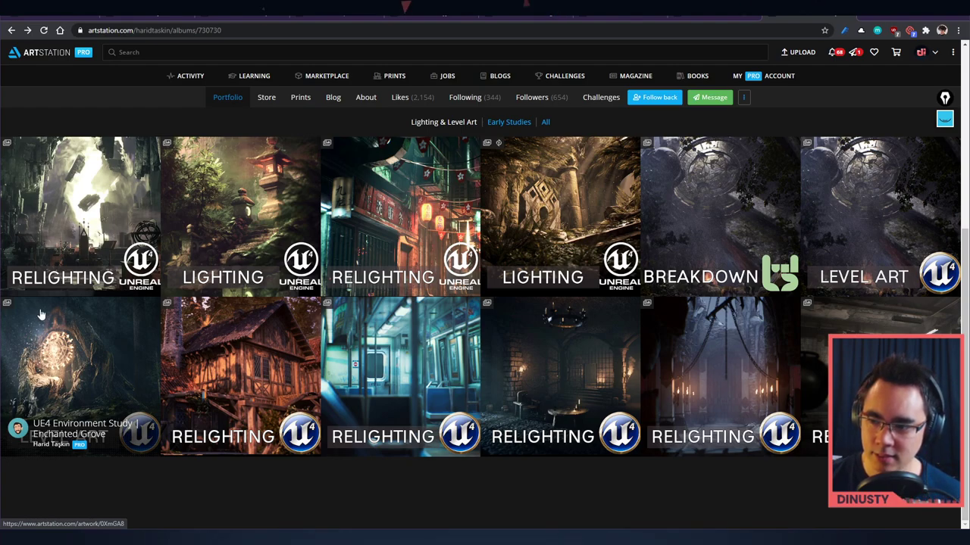
mouse_move(40, 300)
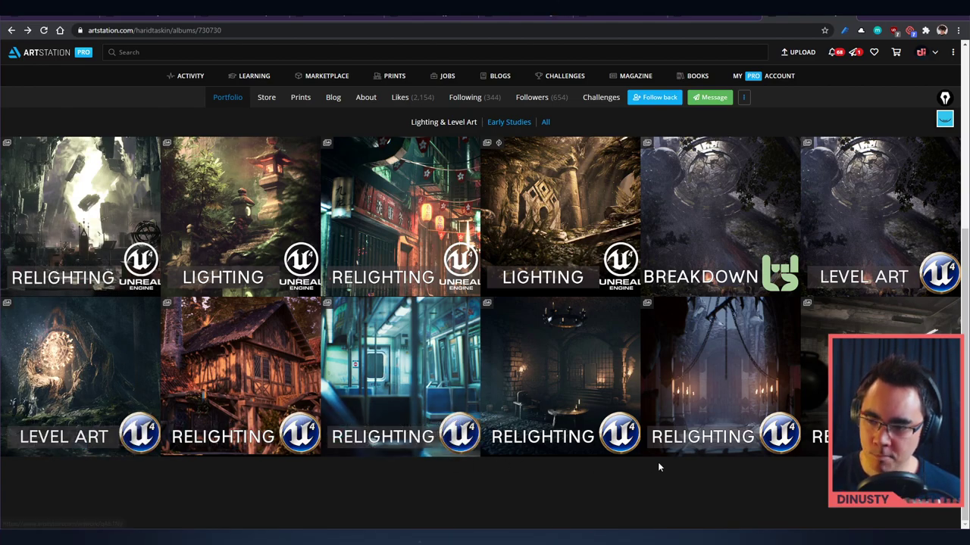
mouse_move(664, 473)
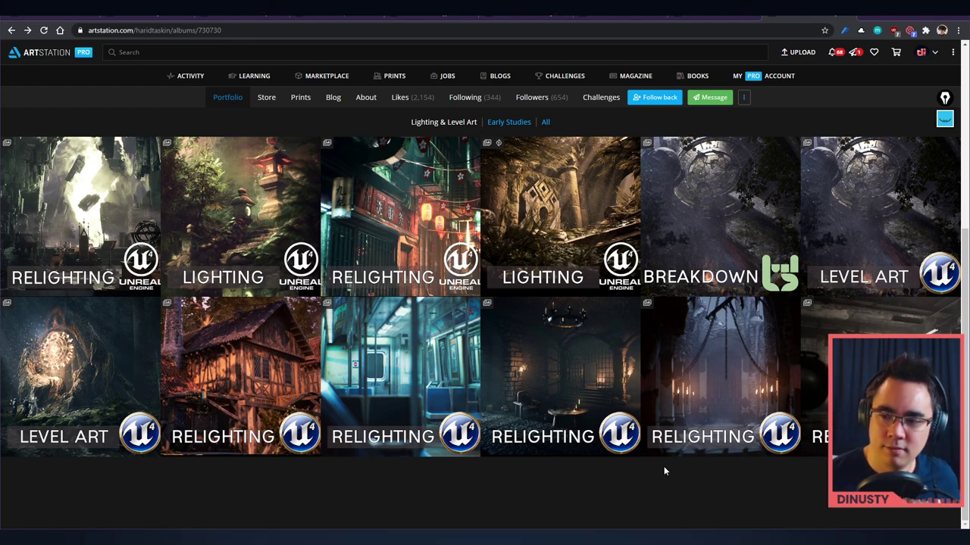
mouse_move(697, 440)
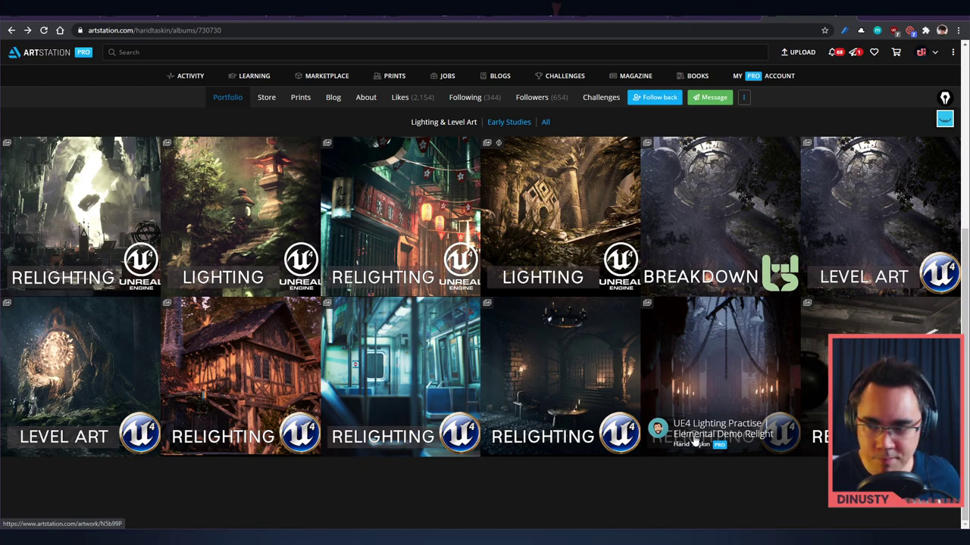